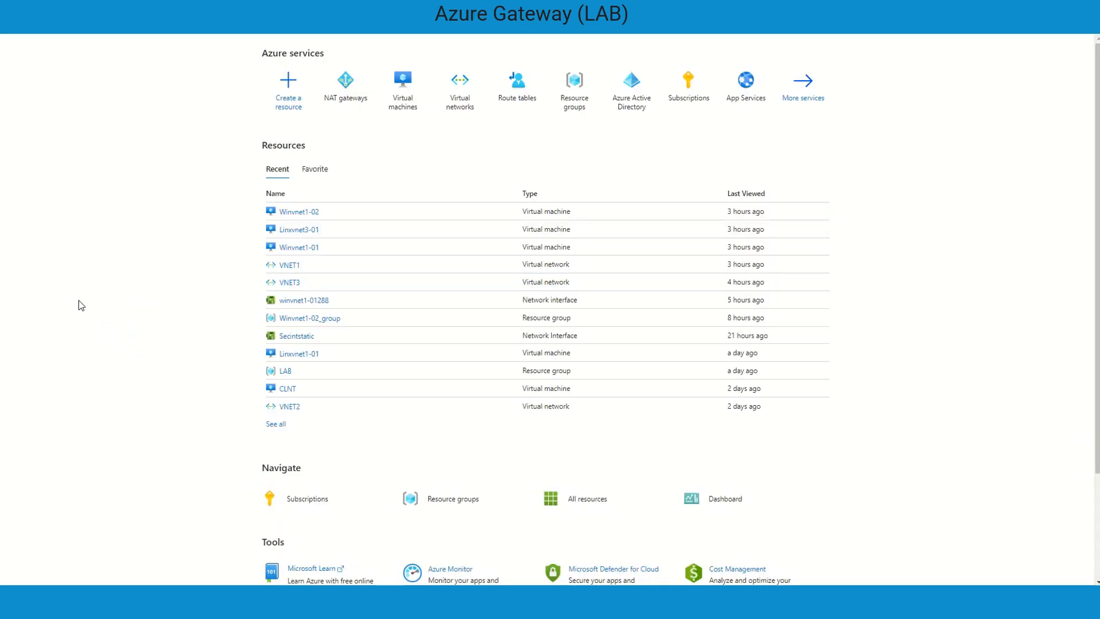
mouse_move(100, 180)
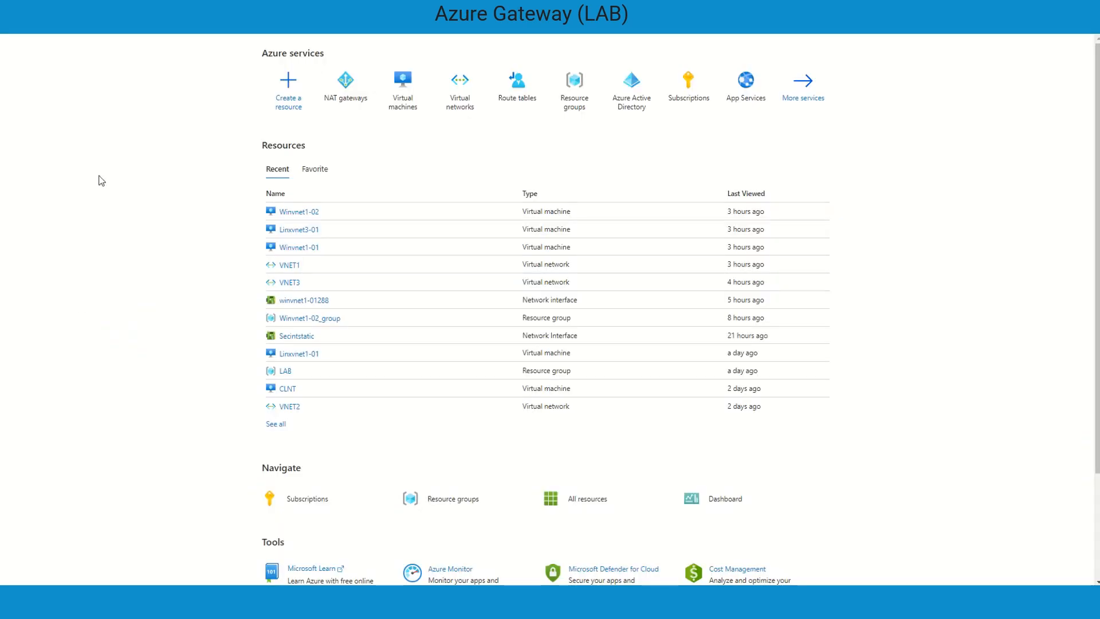
mouse_move(346, 97)
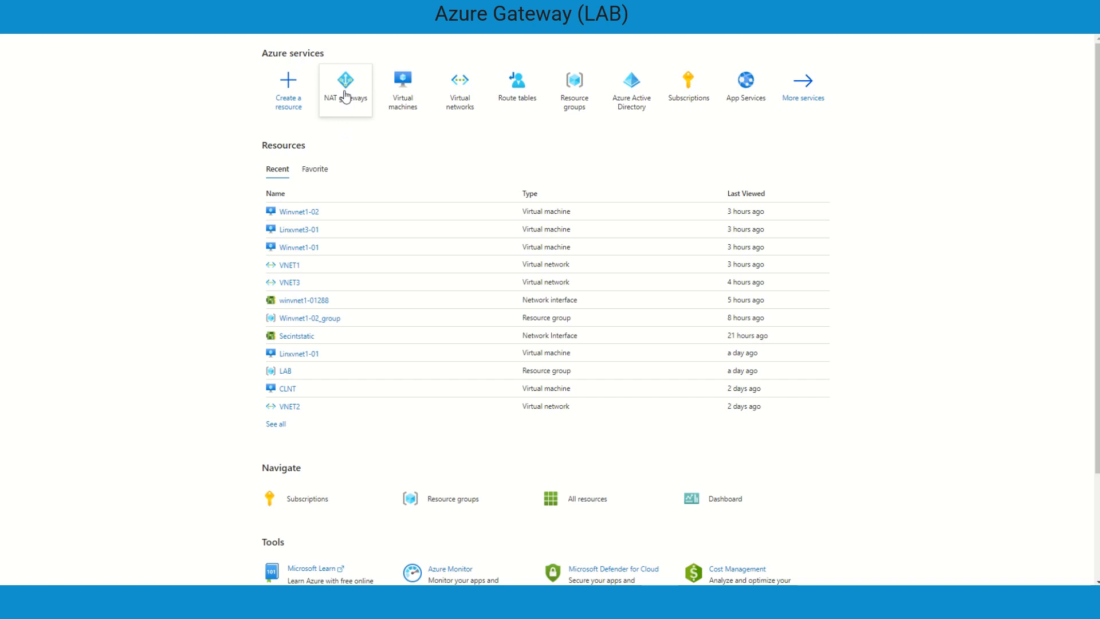
- Open the NAT gateways list and start a new NAT gateway form
click(344, 86)
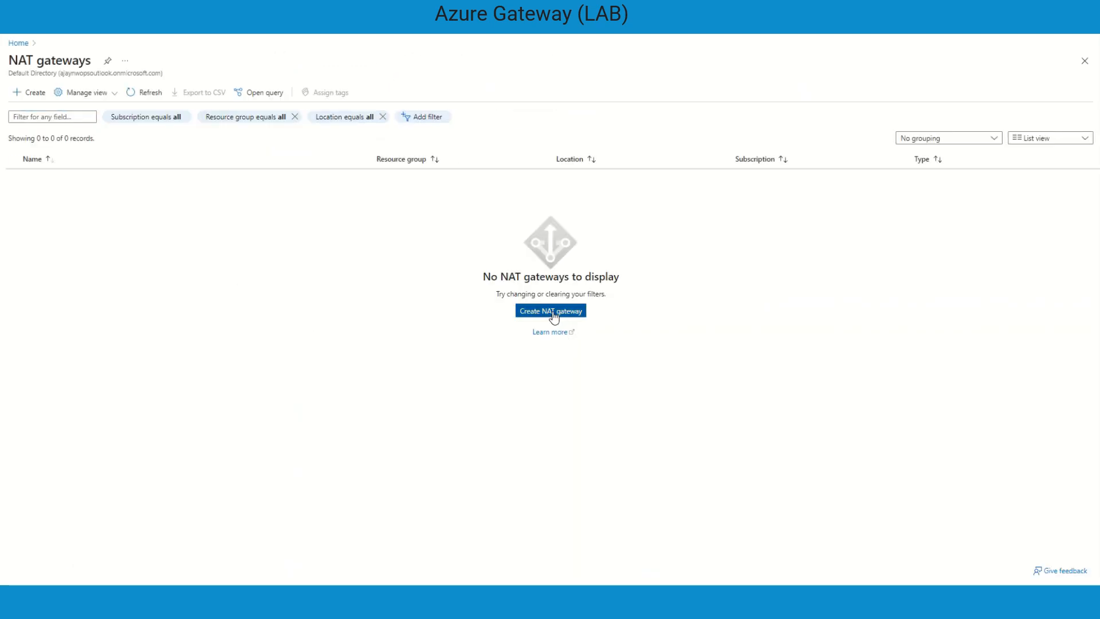
click(550, 310)
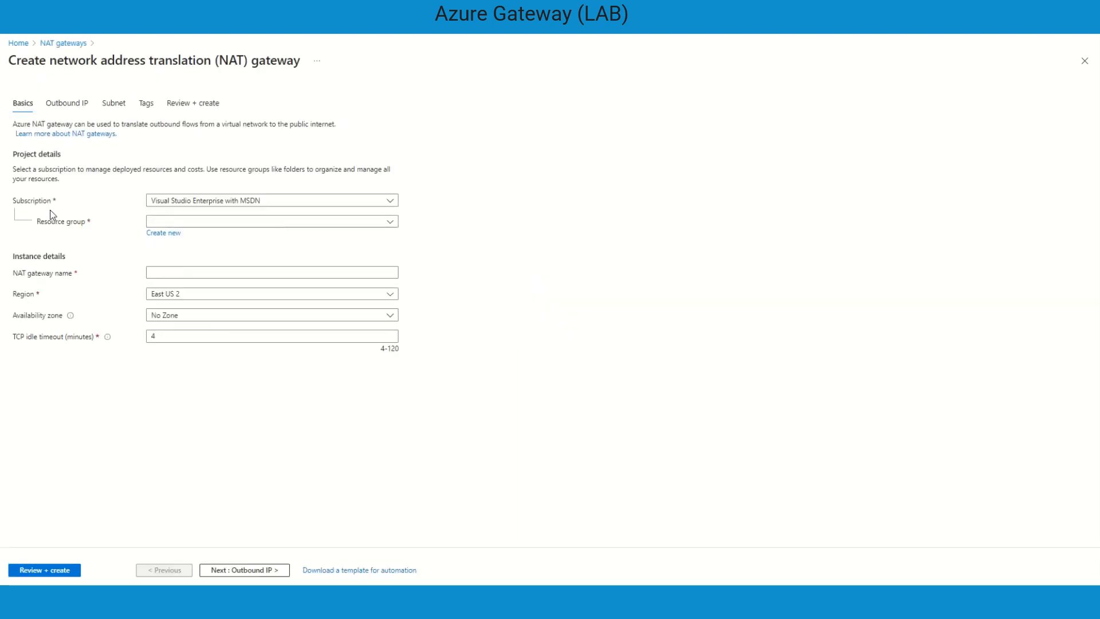
mouse_move(64, 212)
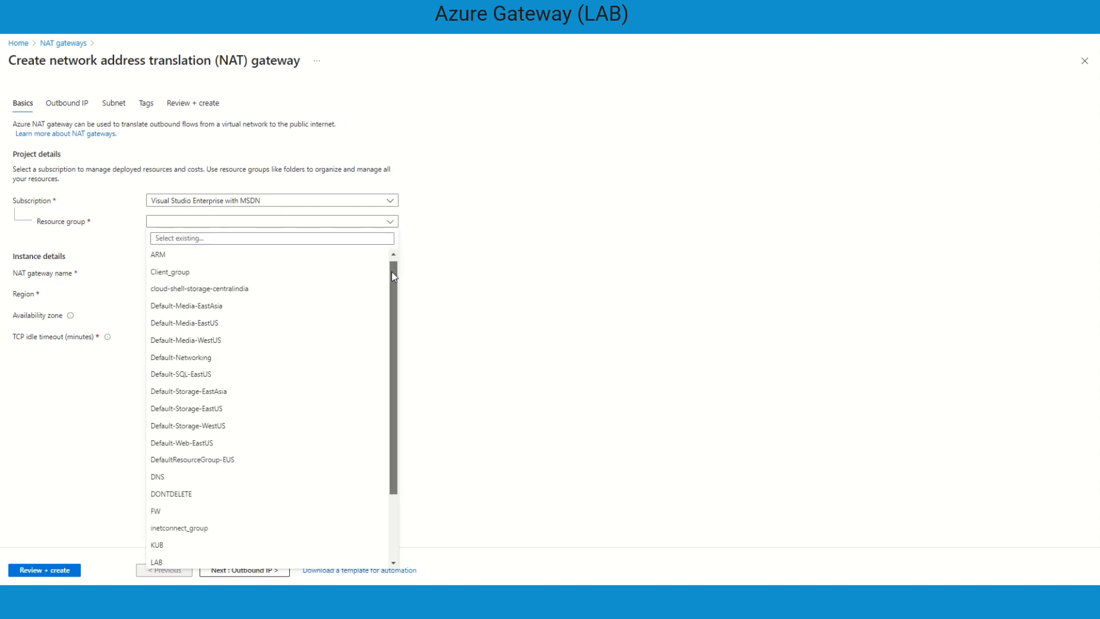
scroll(down, 3)
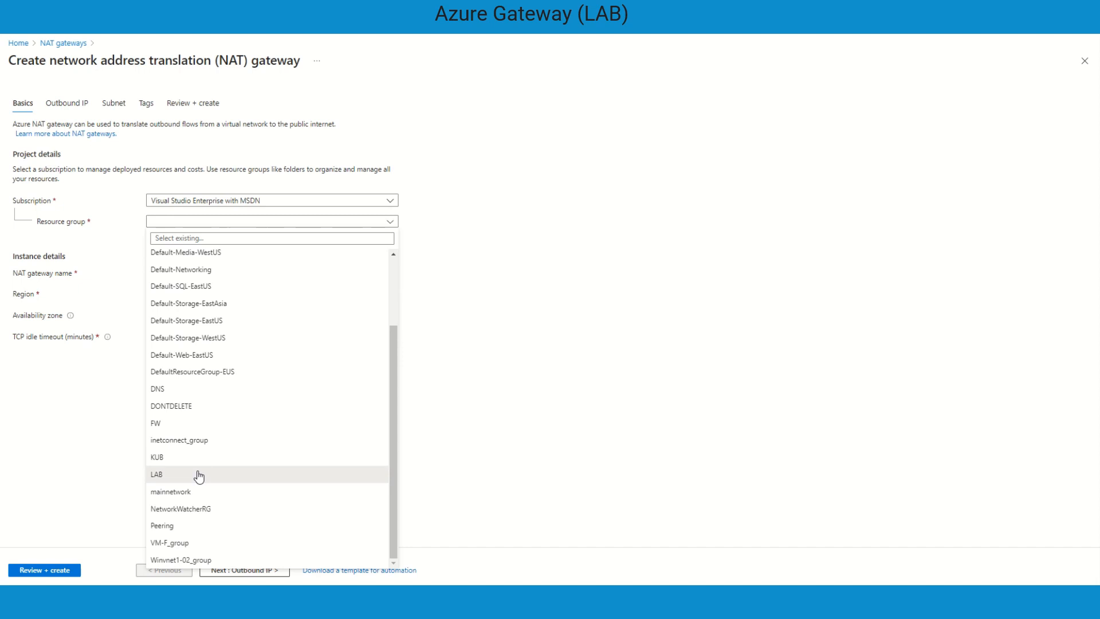
- Put the gateway in resource group LAB, name it GWNATVNET1, and review zone options
click(153, 474)
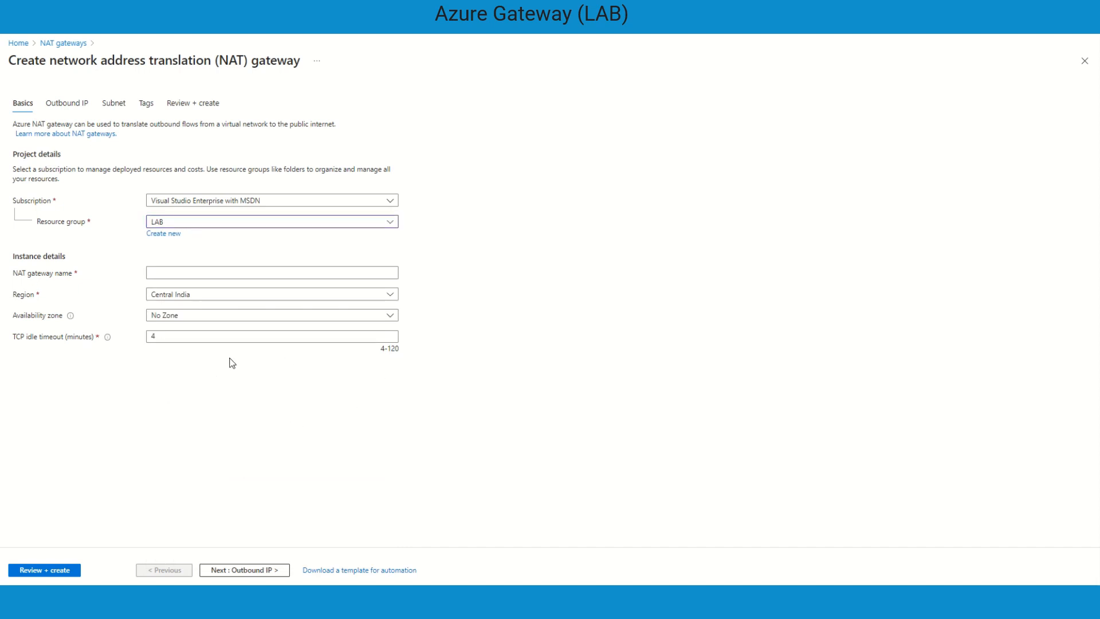
click(272, 272)
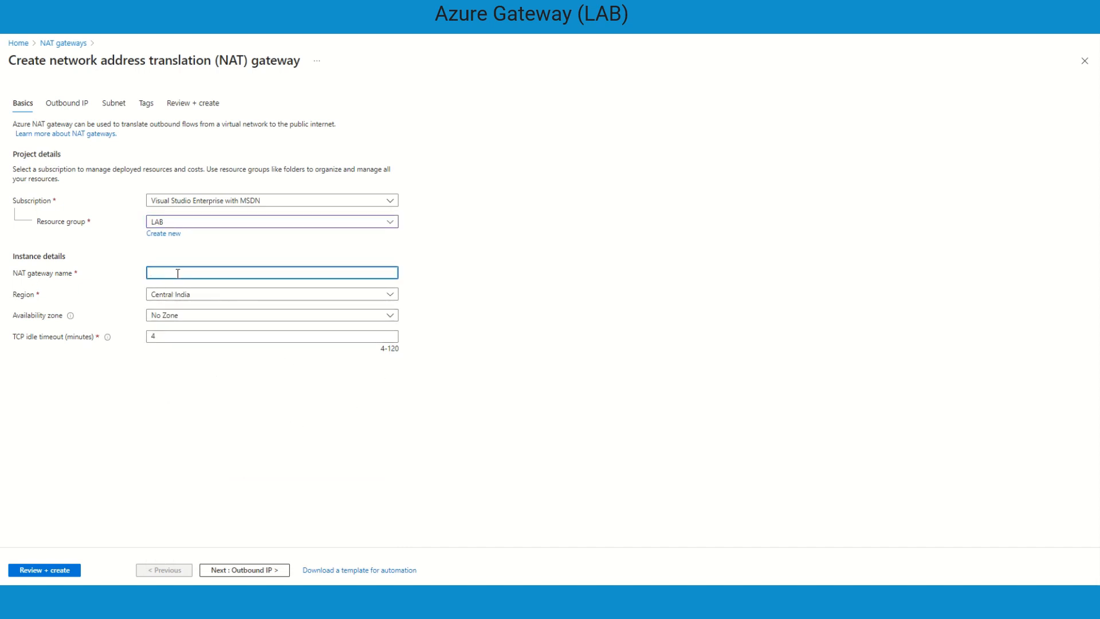
text(GWNATVNET1)
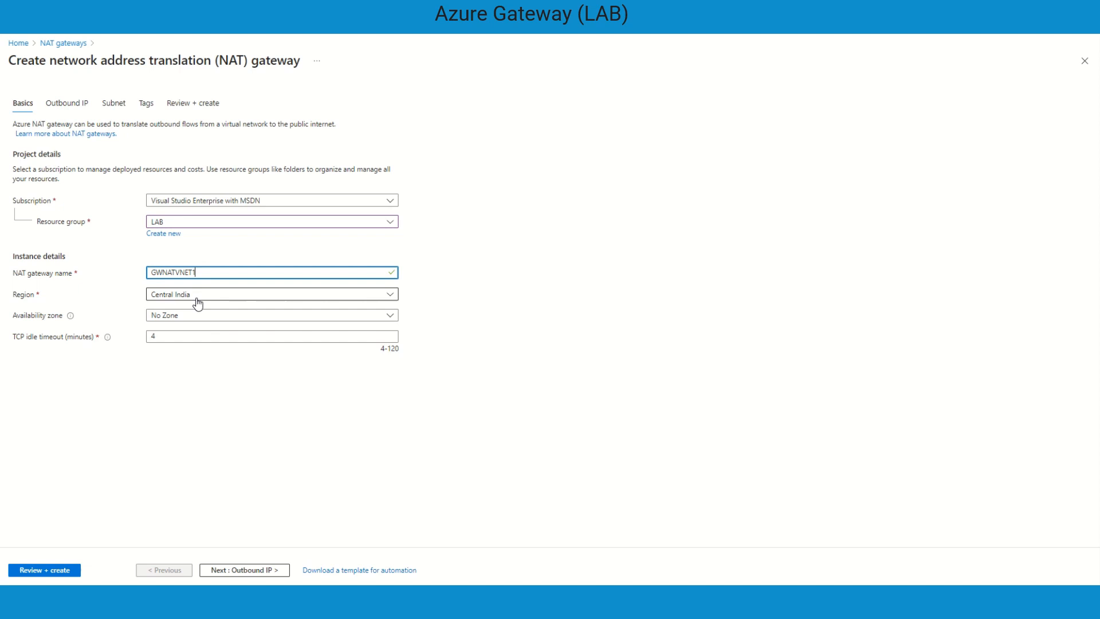
mouse_move(202, 322)
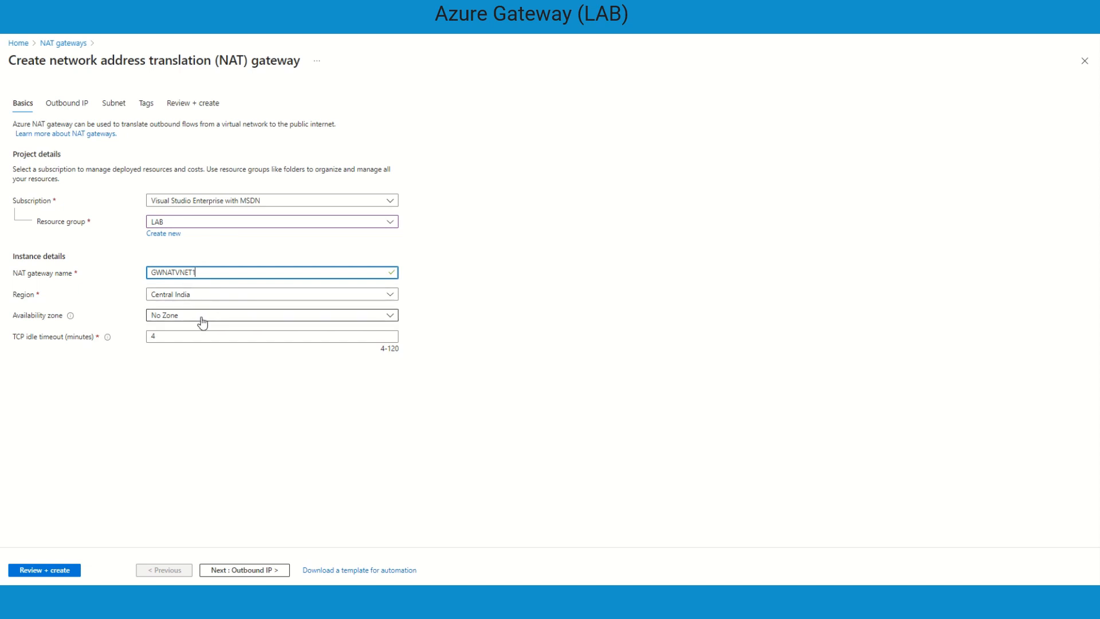
click(271, 316)
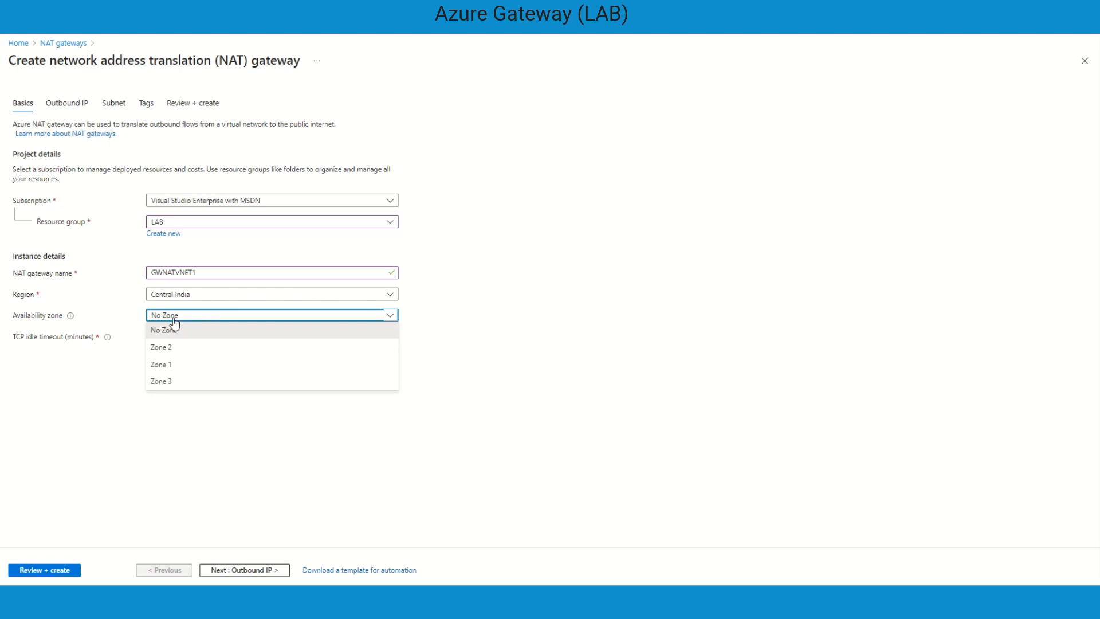
mouse_move(233, 339)
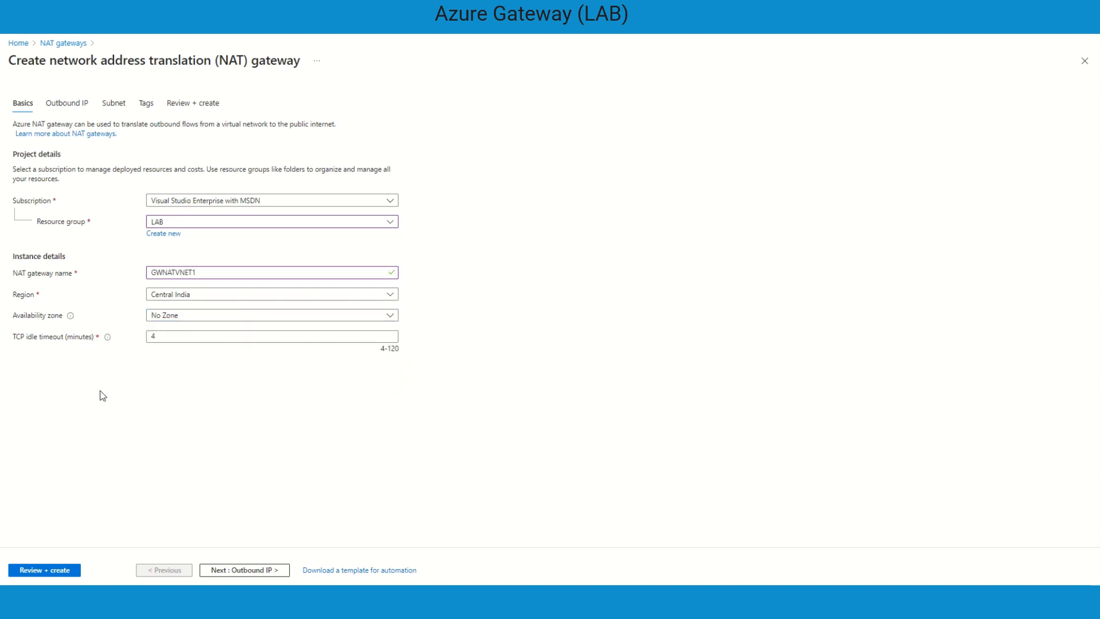
mouse_move(156, 361)
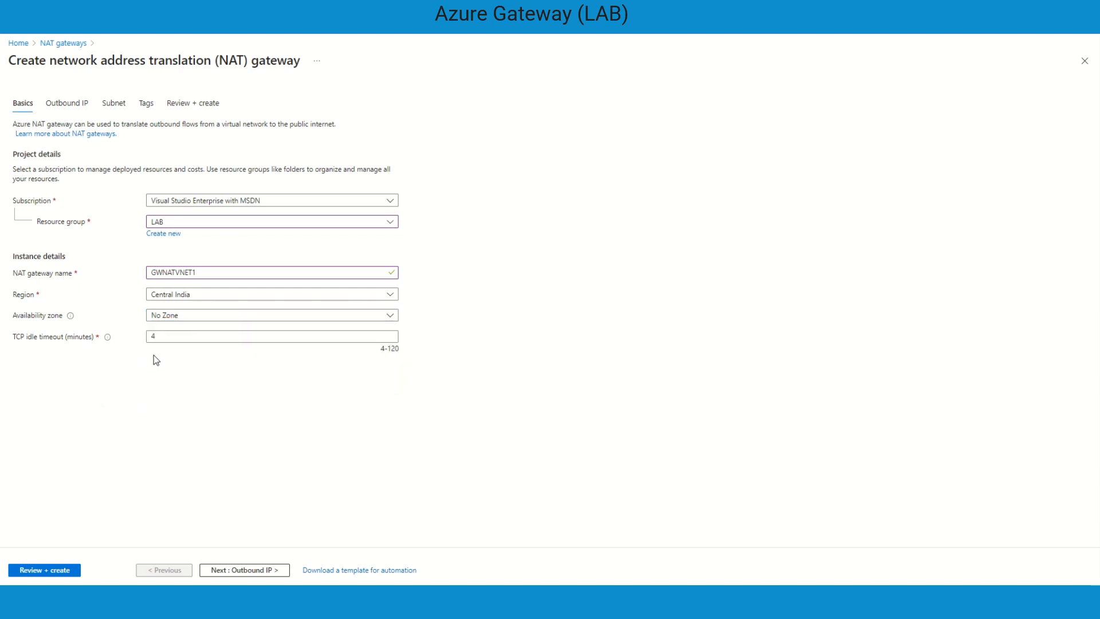
mouse_move(144, 363)
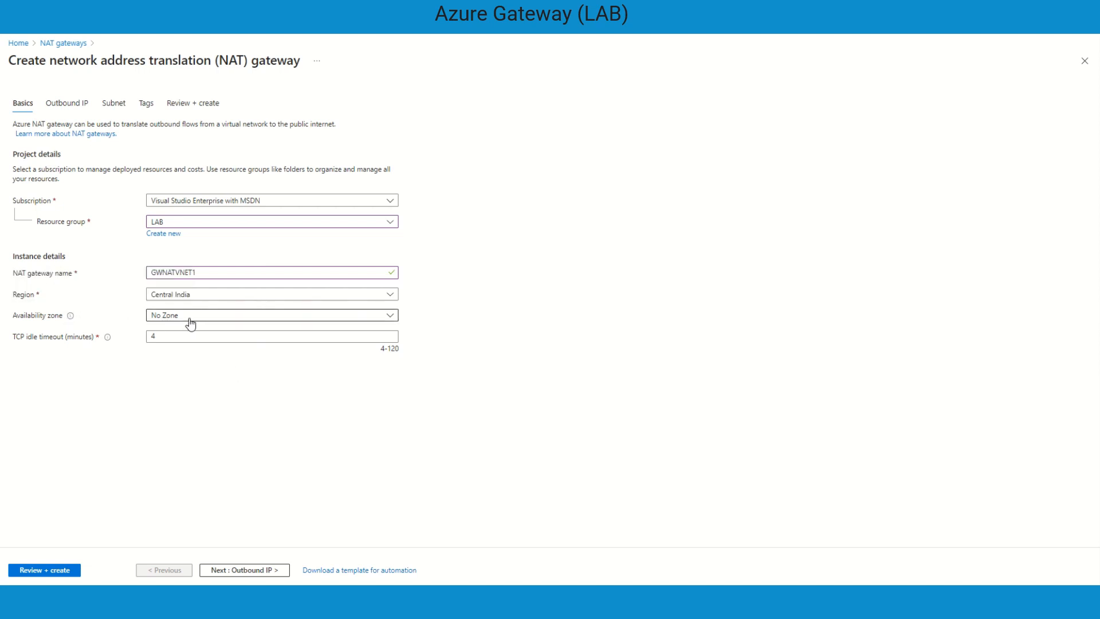
mouse_move(70, 315)
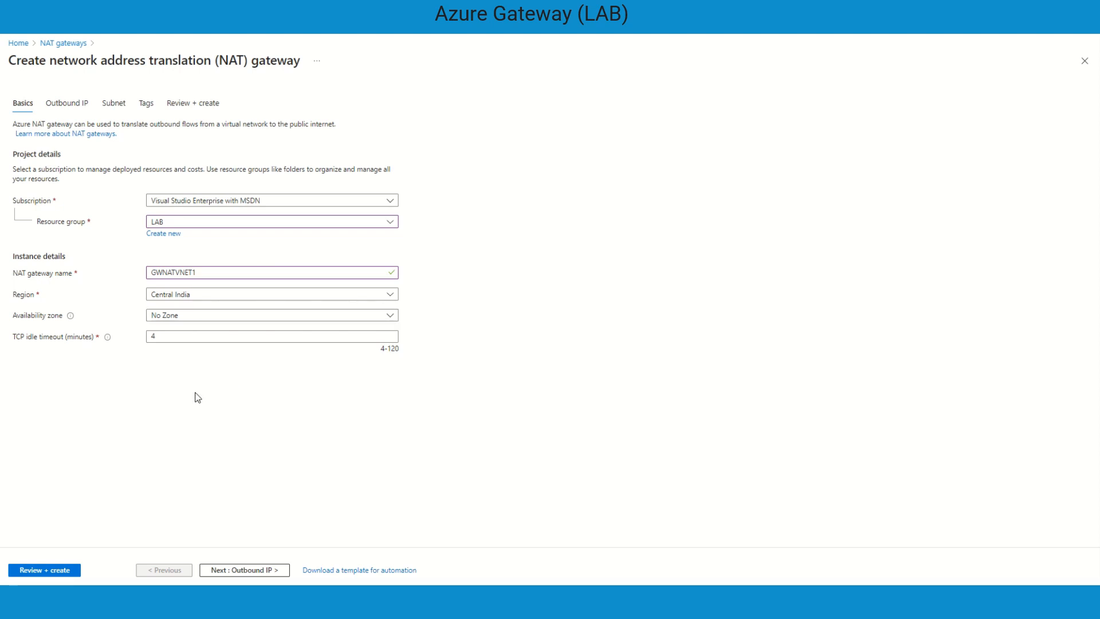
mouse_move(146, 397)
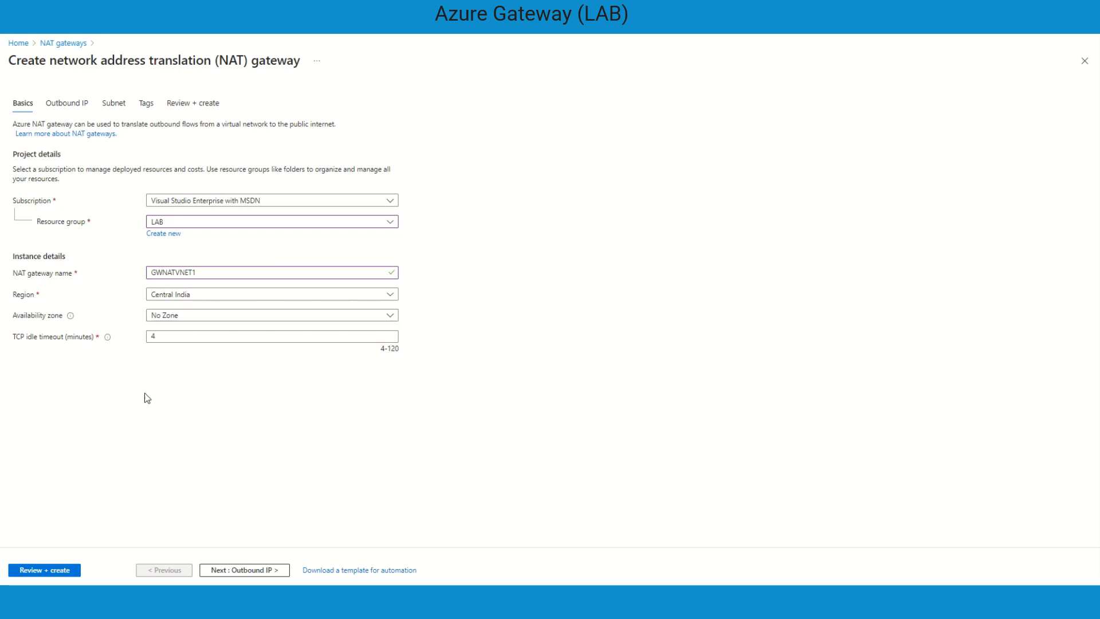
mouse_move(254, 574)
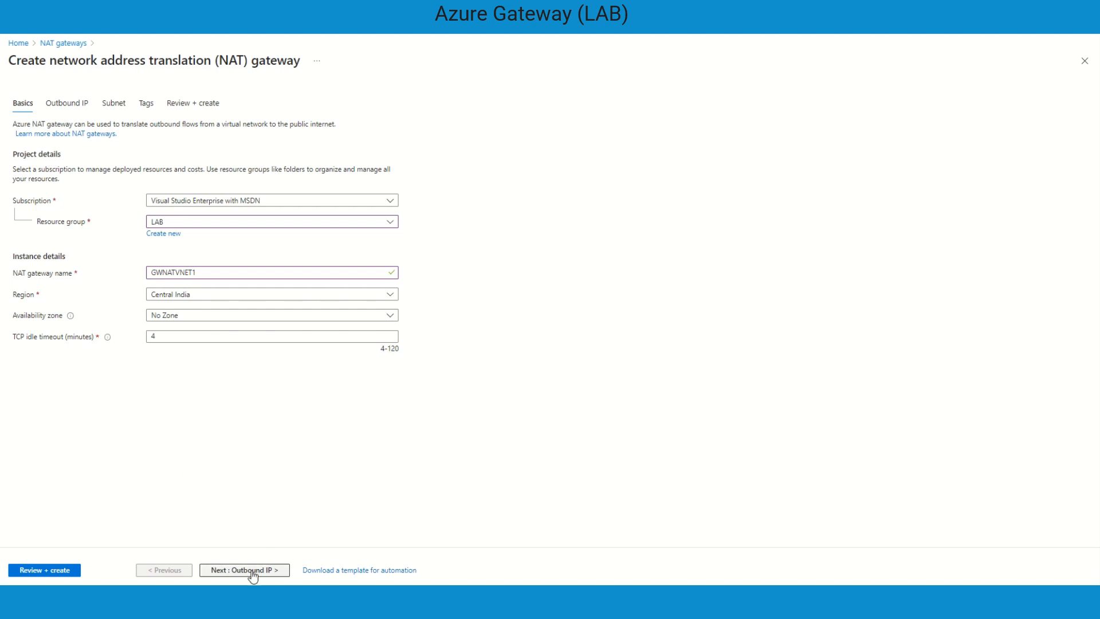
- Move to the Outbound IP settings and begin adding a new public IP address
click(244, 569)
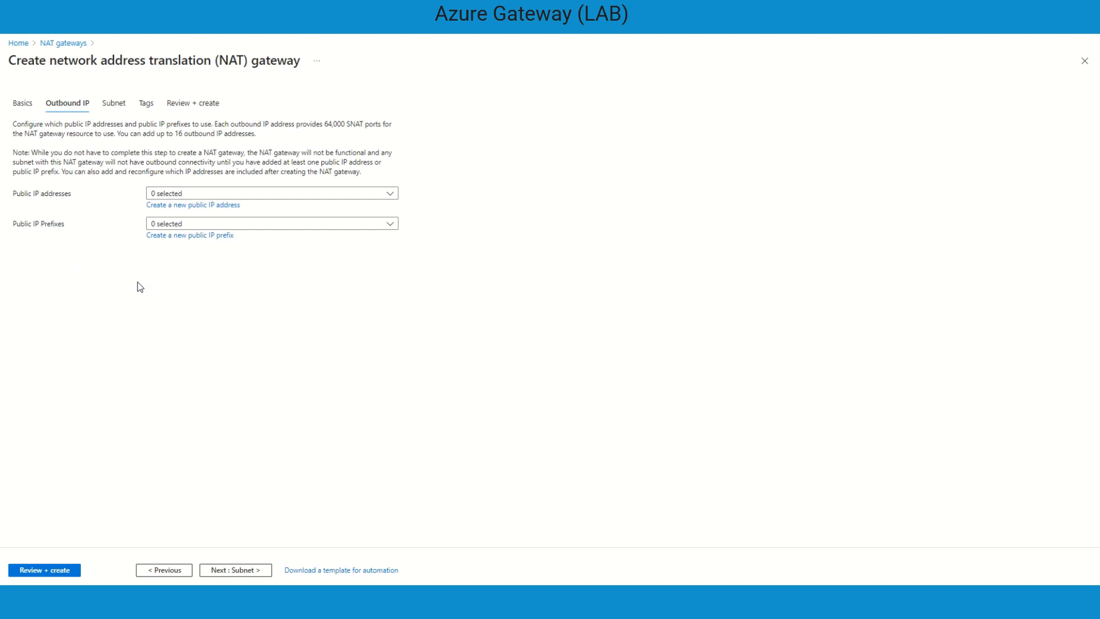
mouse_move(61, 246)
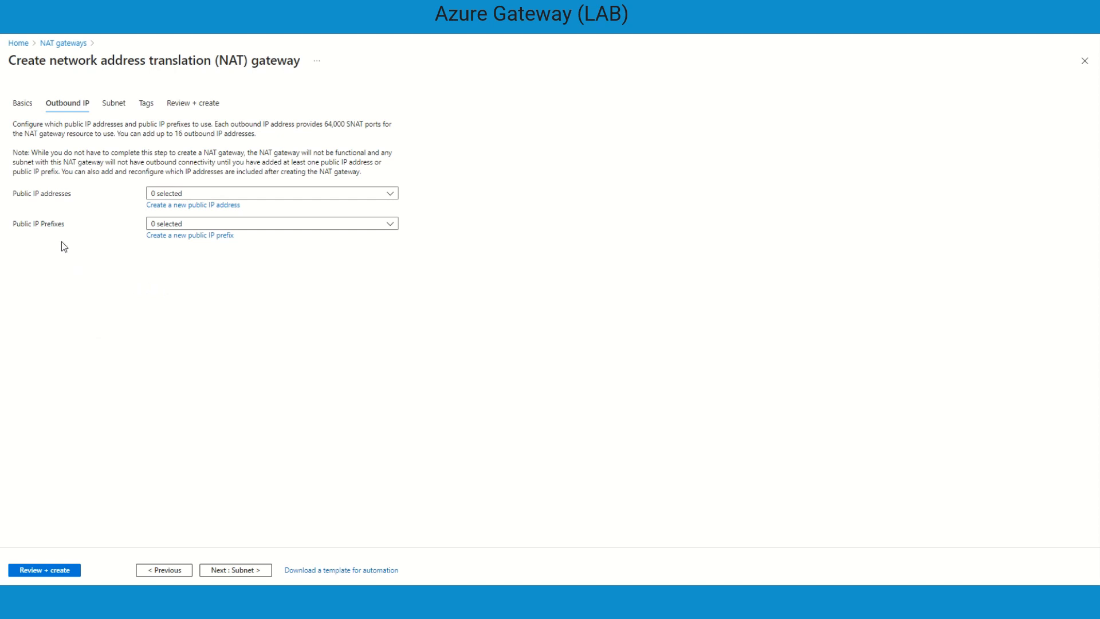
mouse_move(19, 197)
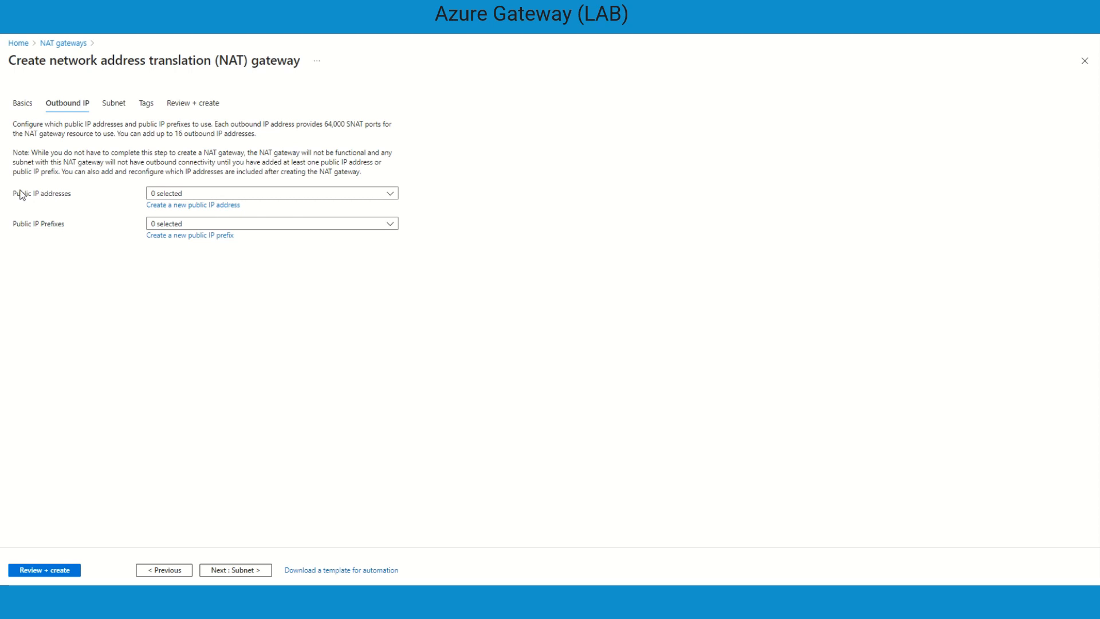
click(272, 193)
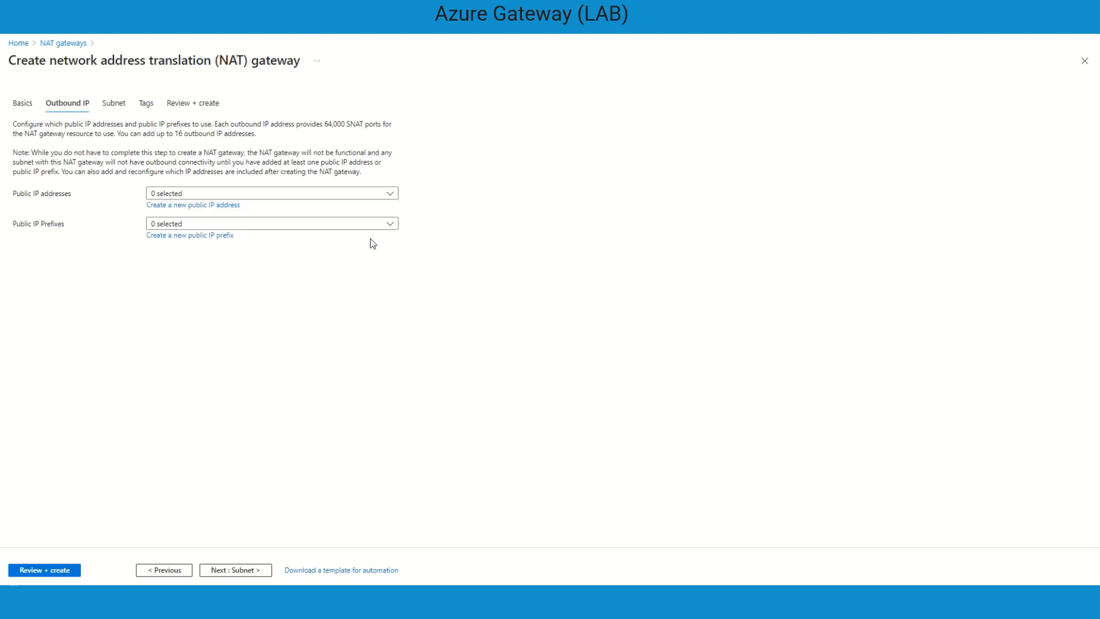
click(192, 205)
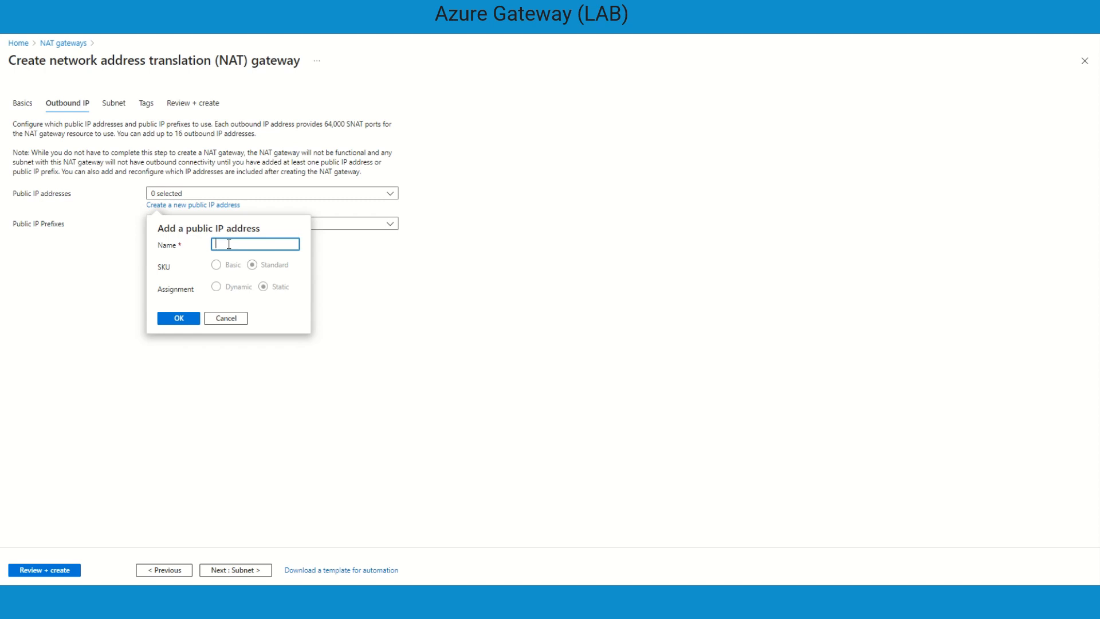
- Name the new public IP NATGWPIP, confirm it, and continue to the Subnet tab
text(NATGWPIP)
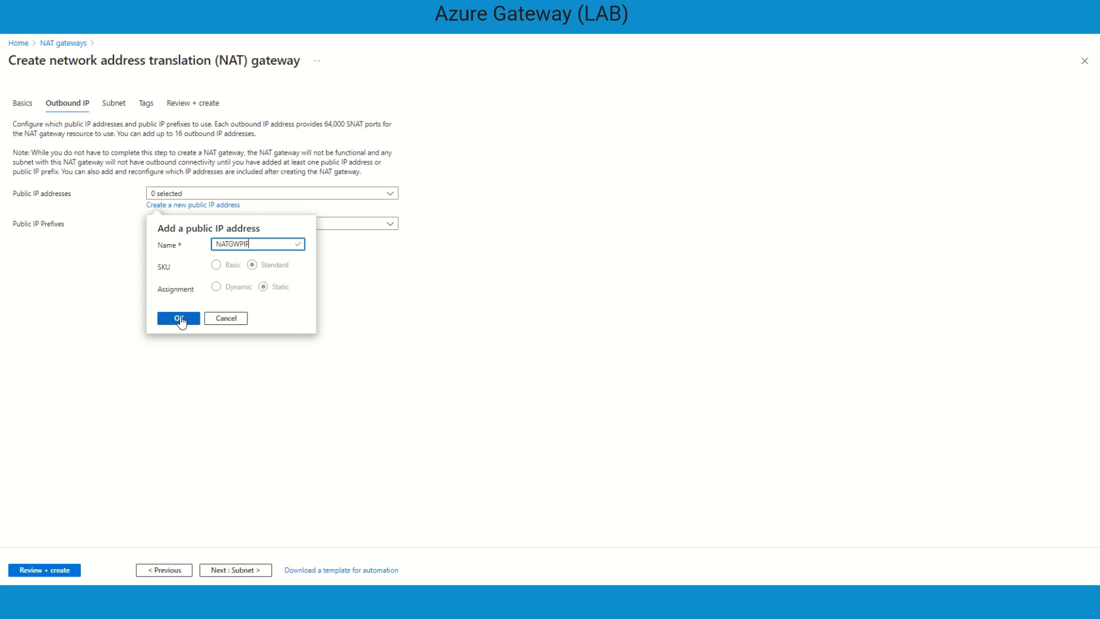
click(177, 317)
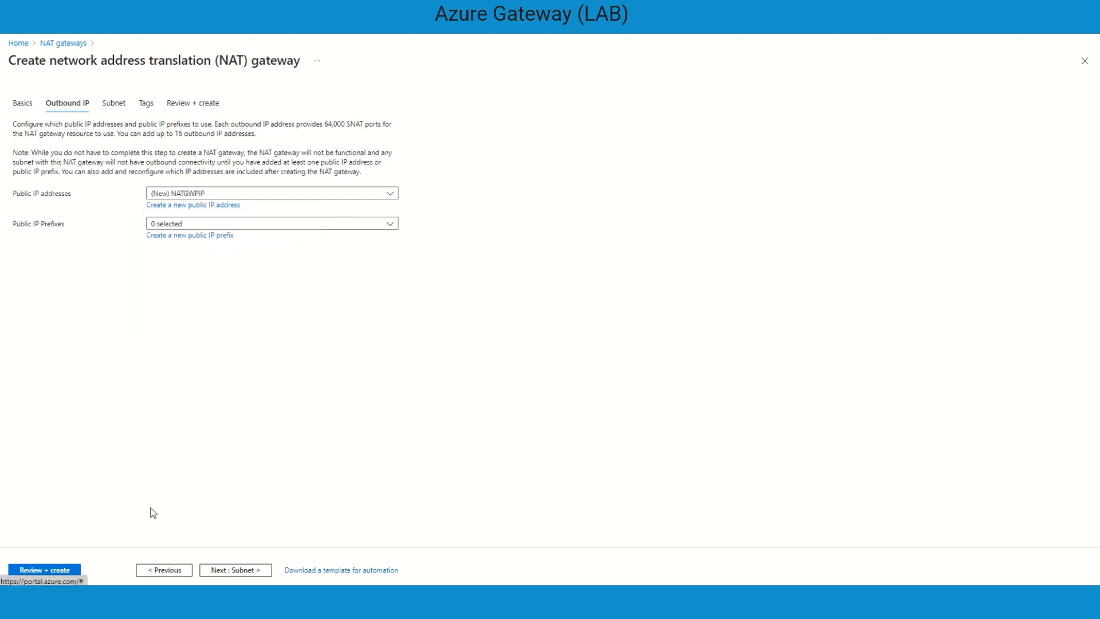
click(114, 103)
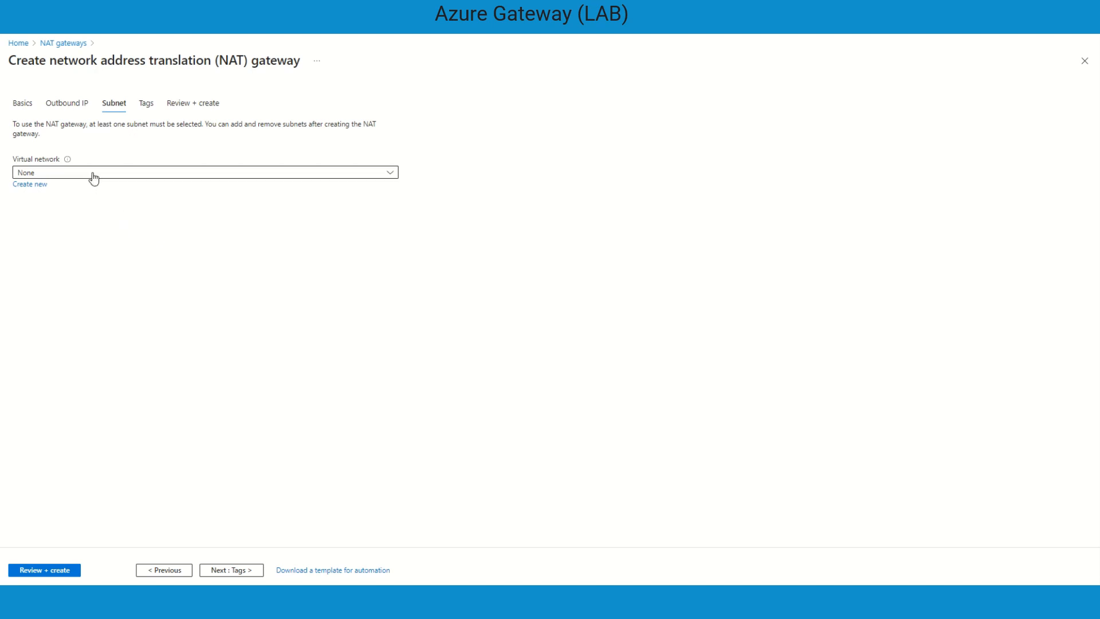
- Select virtual network VNET1, tick its Public subnet, and proceed to Review + create
click(202, 173)
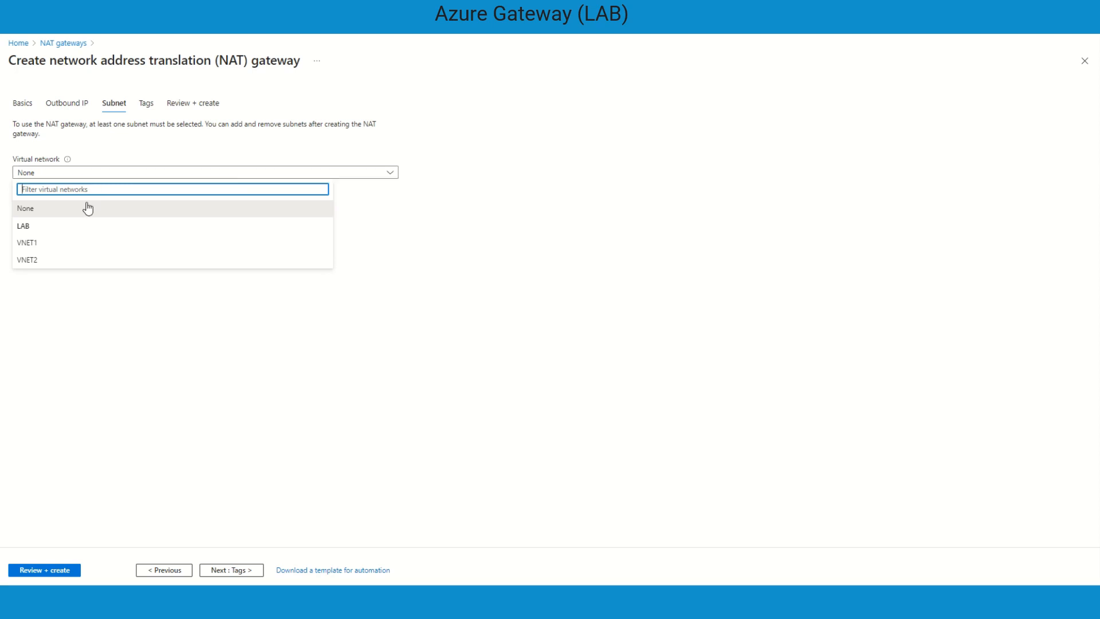
click(22, 242)
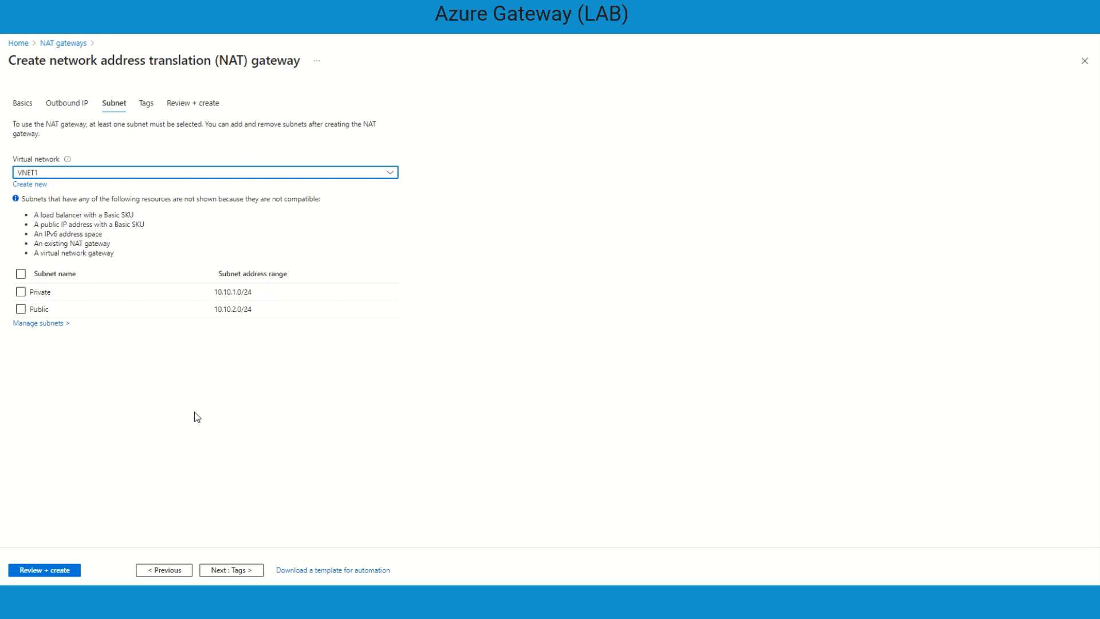
mouse_move(69, 391)
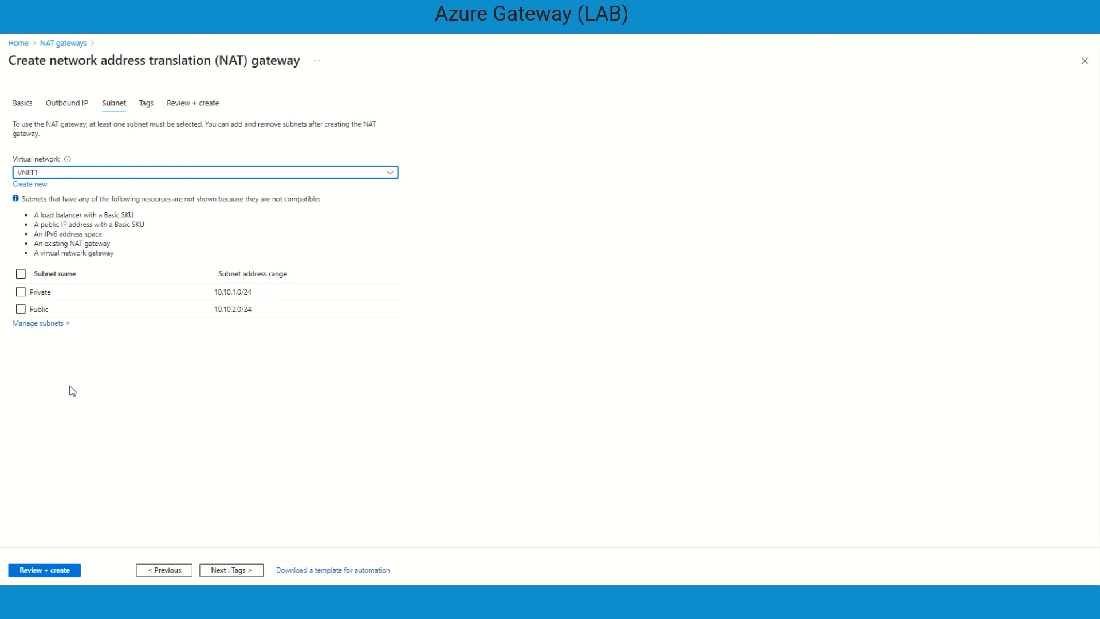
mouse_move(50, 394)
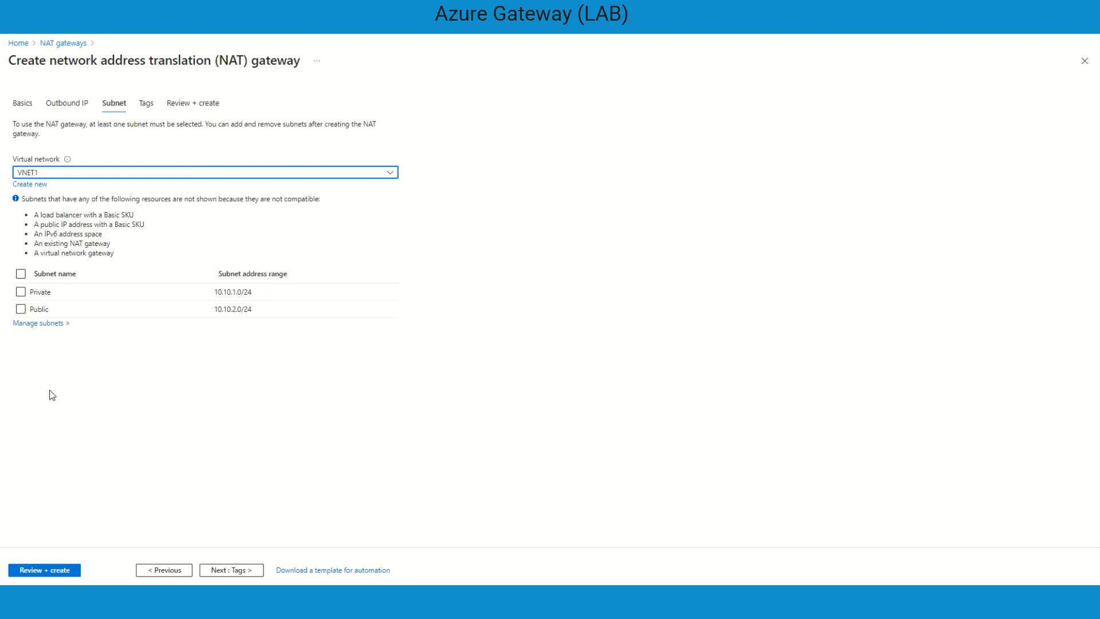
mouse_move(42, 388)
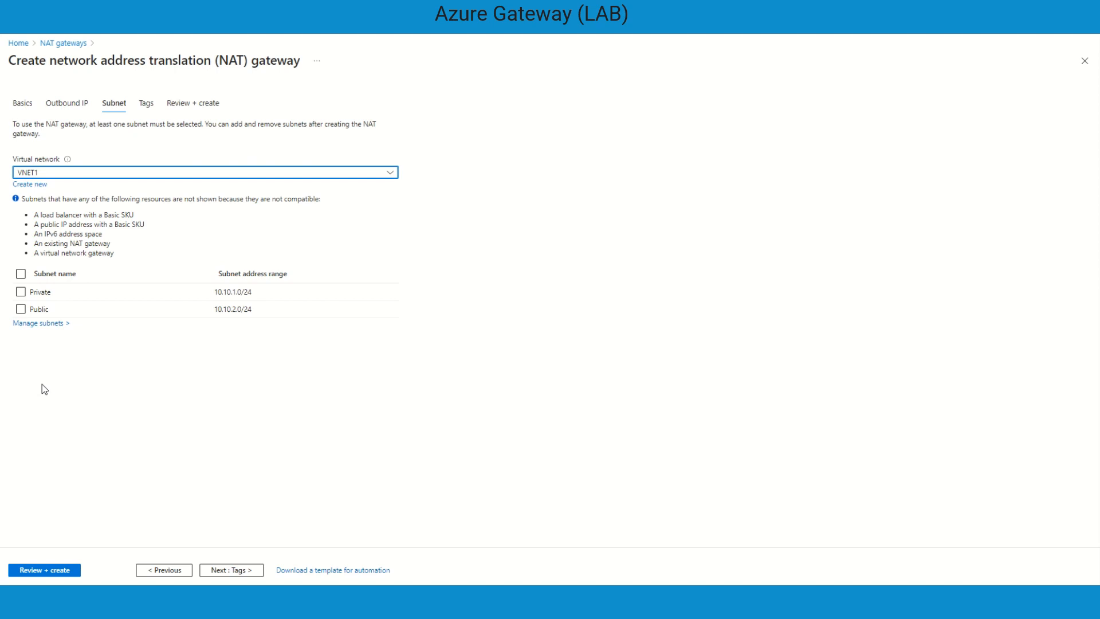
mouse_move(134, 375)
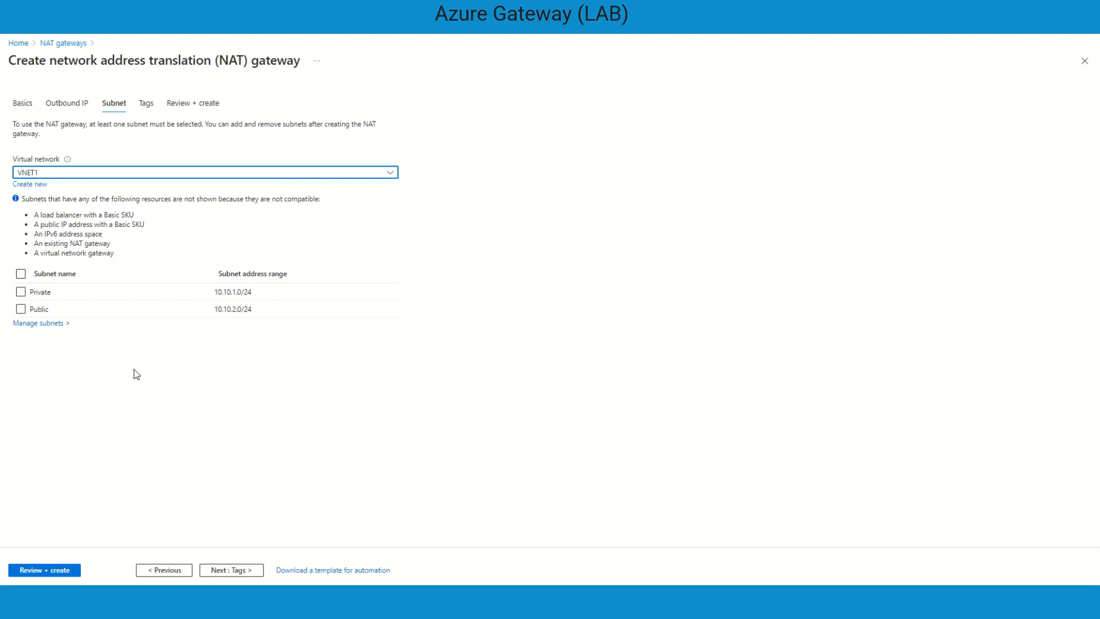
mouse_move(127, 380)
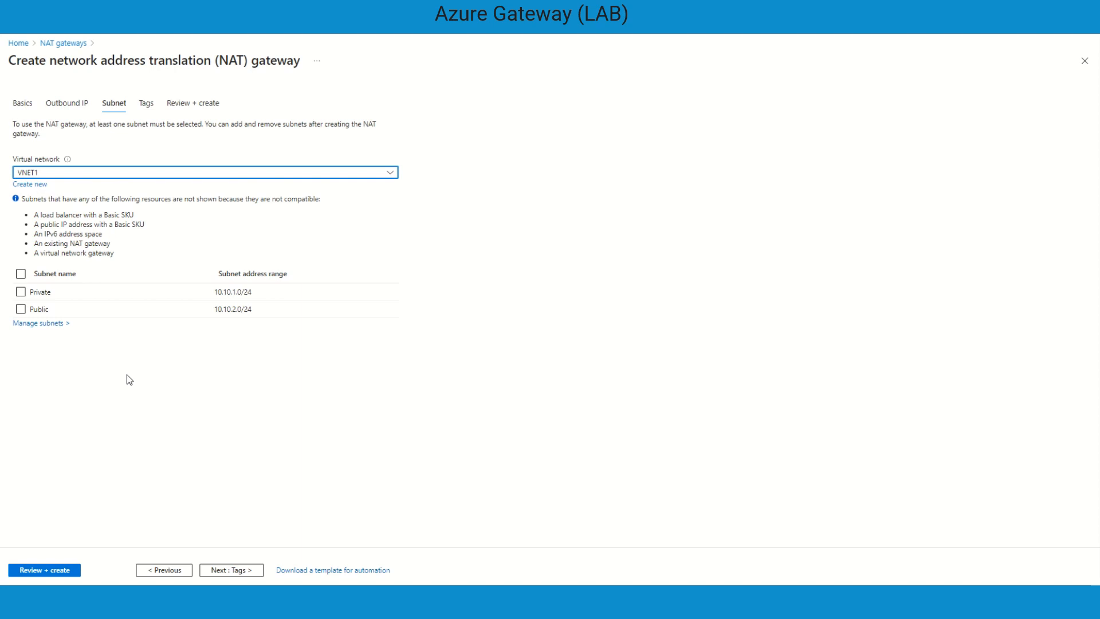
click(19, 309)
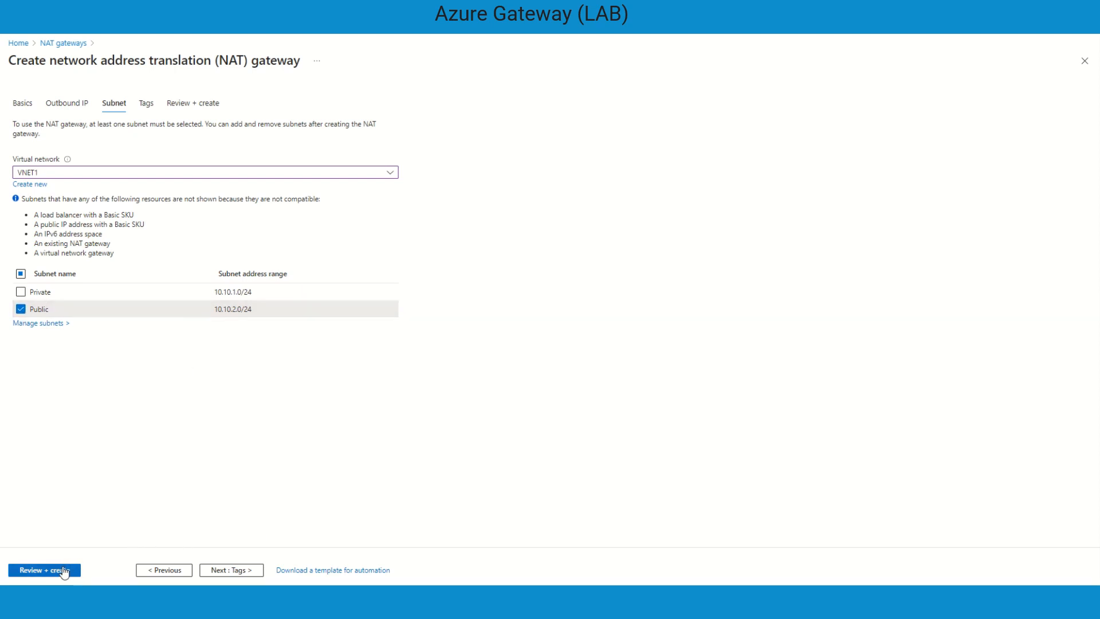
mouse_move(63, 572)
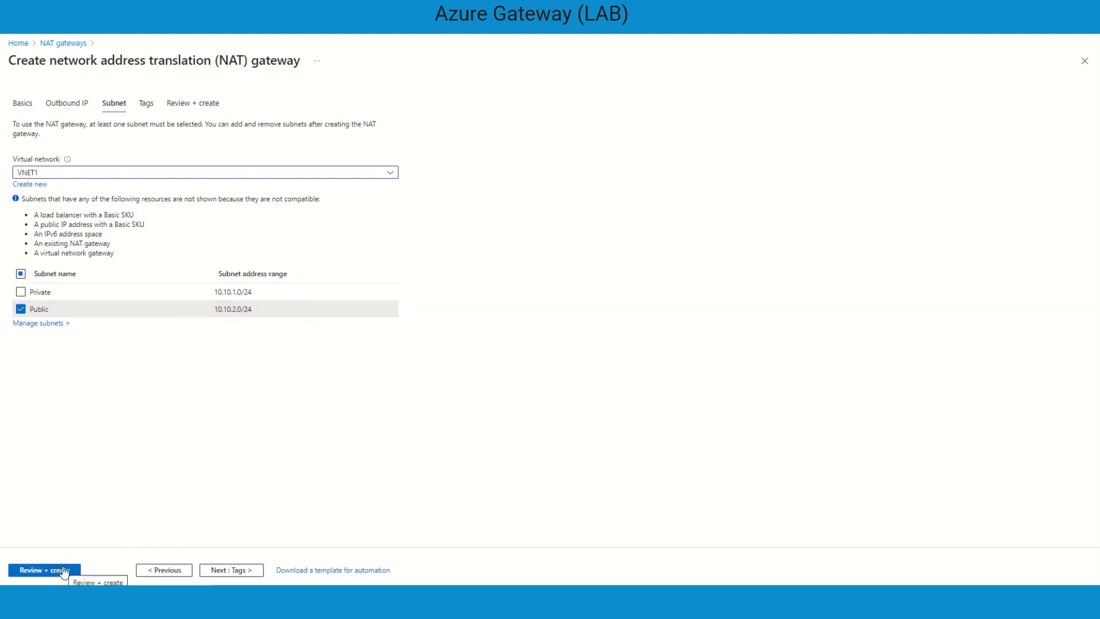
click(44, 570)
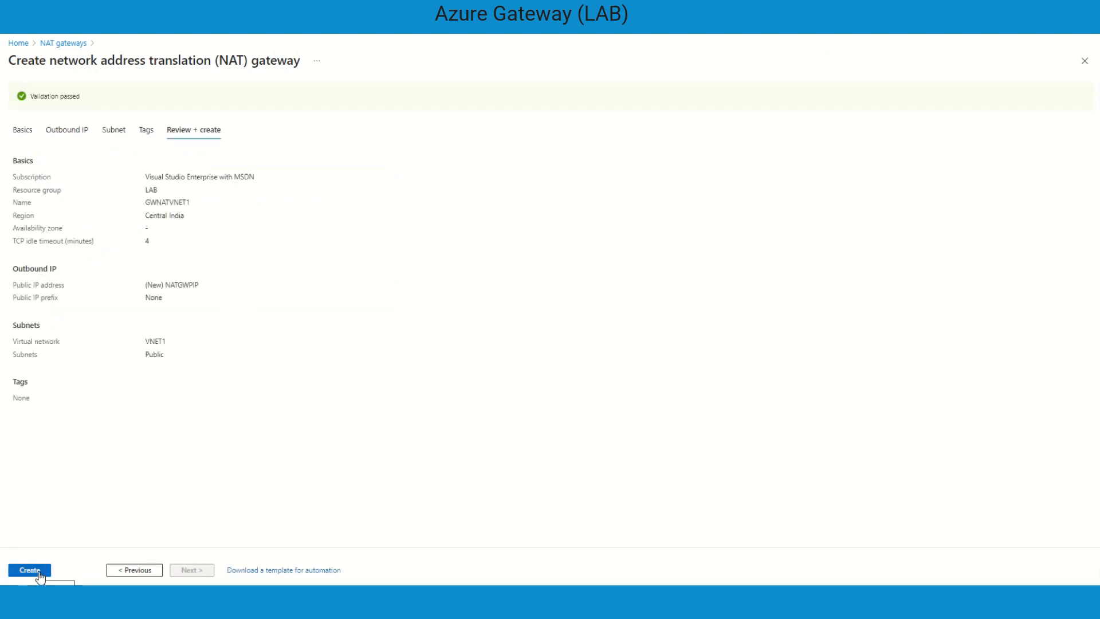
- Create the validated GWNATVNET1 NAT gateway in resource group LAB
click(29, 570)
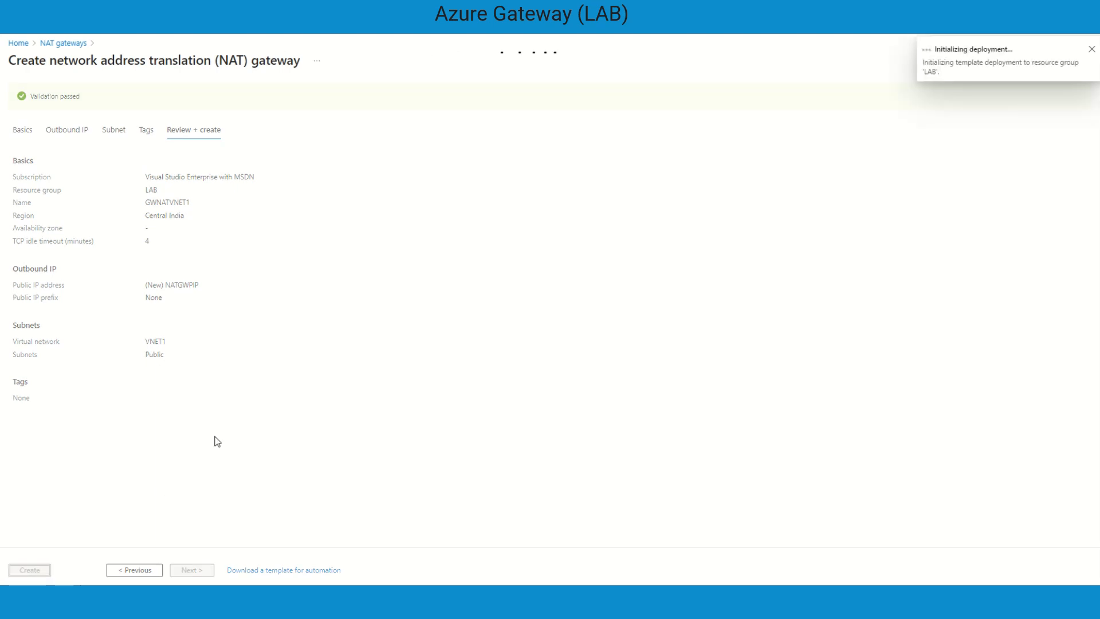
mouse_move(477, 263)
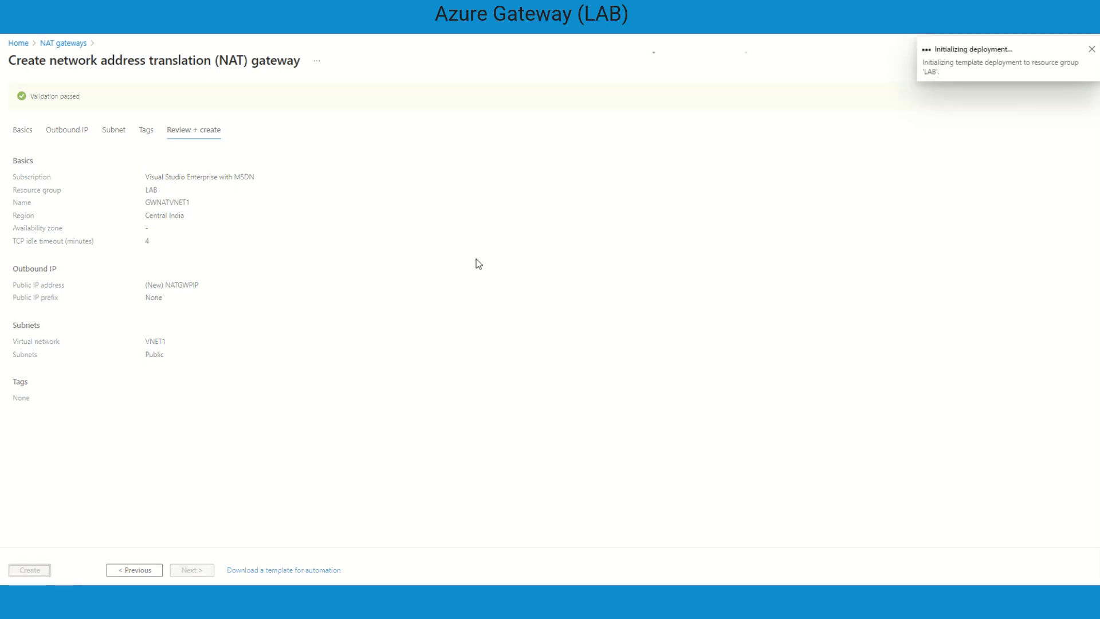
click(29, 570)
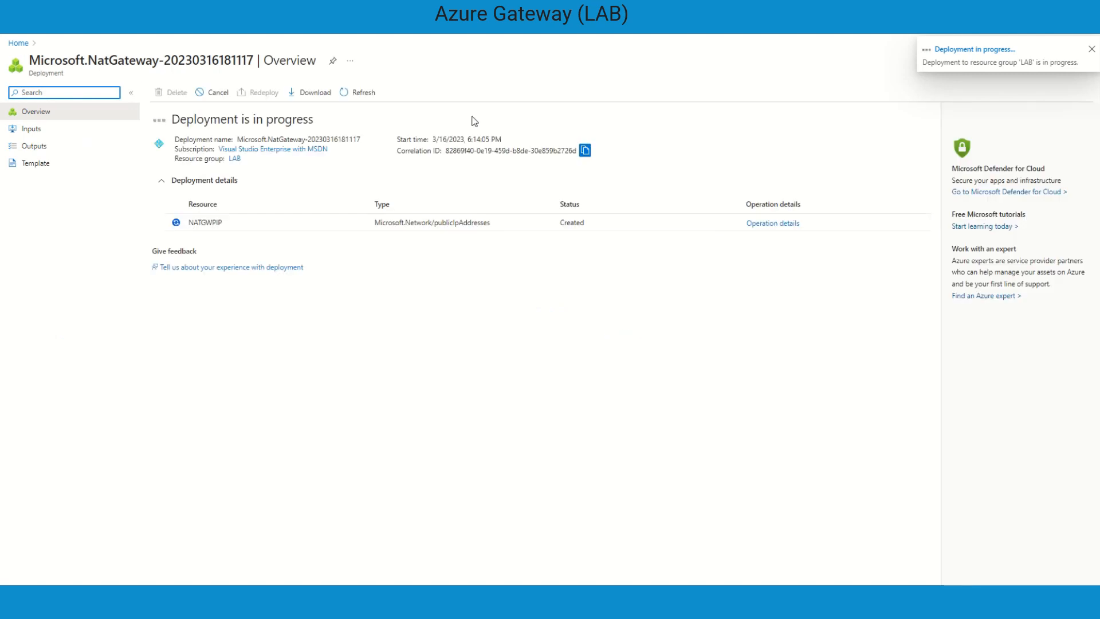
mouse_move(430, 82)
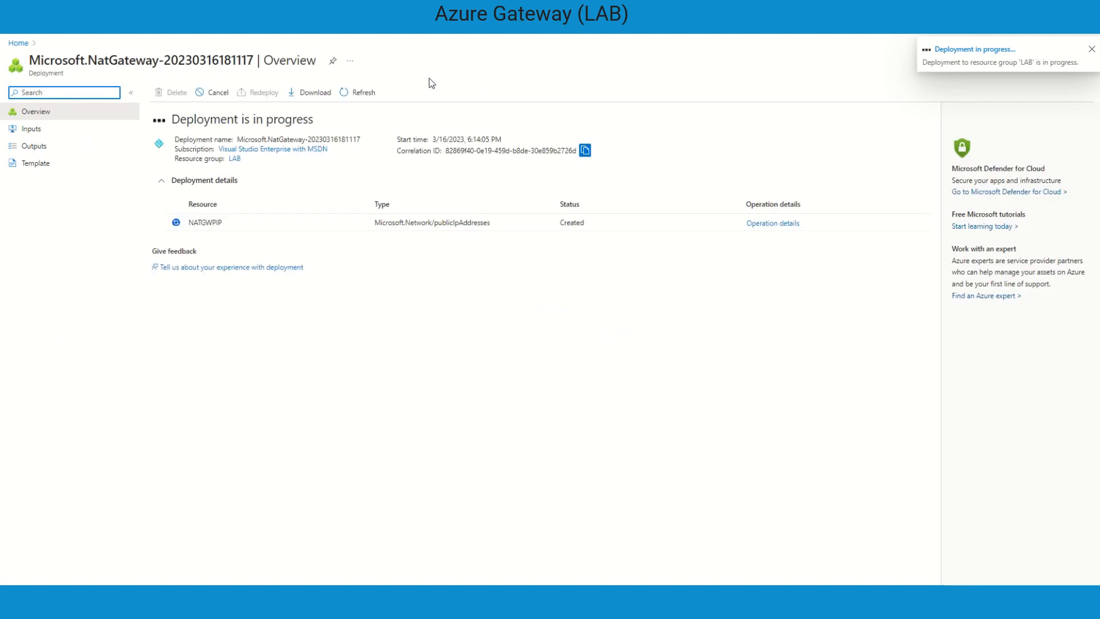
- Once the deployment completes, open the LAB resource group
click(1089, 47)
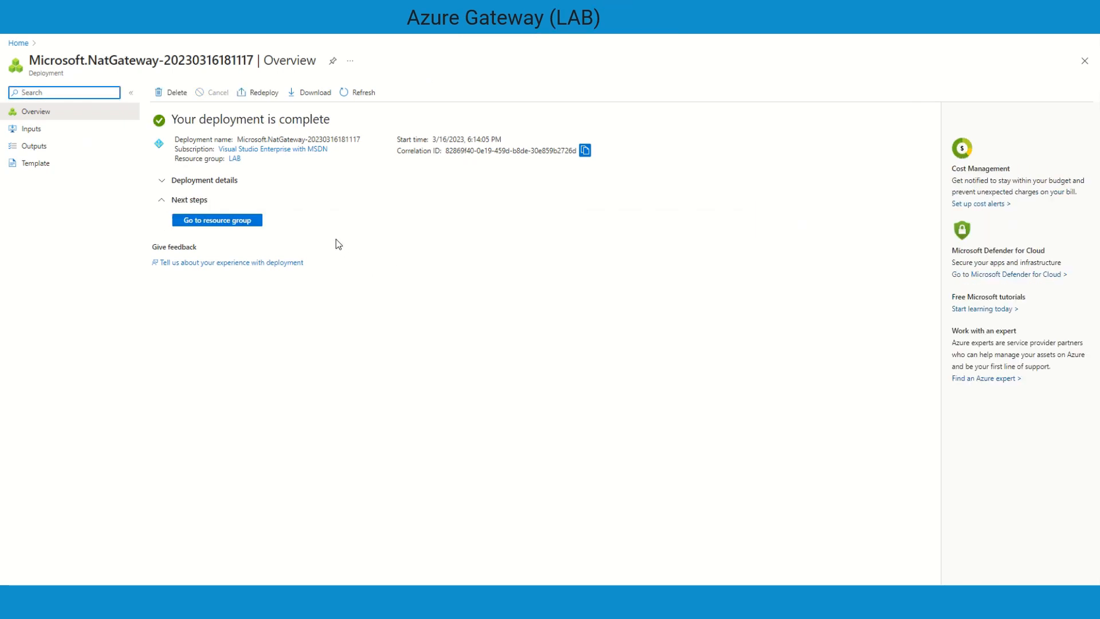
mouse_move(234, 229)
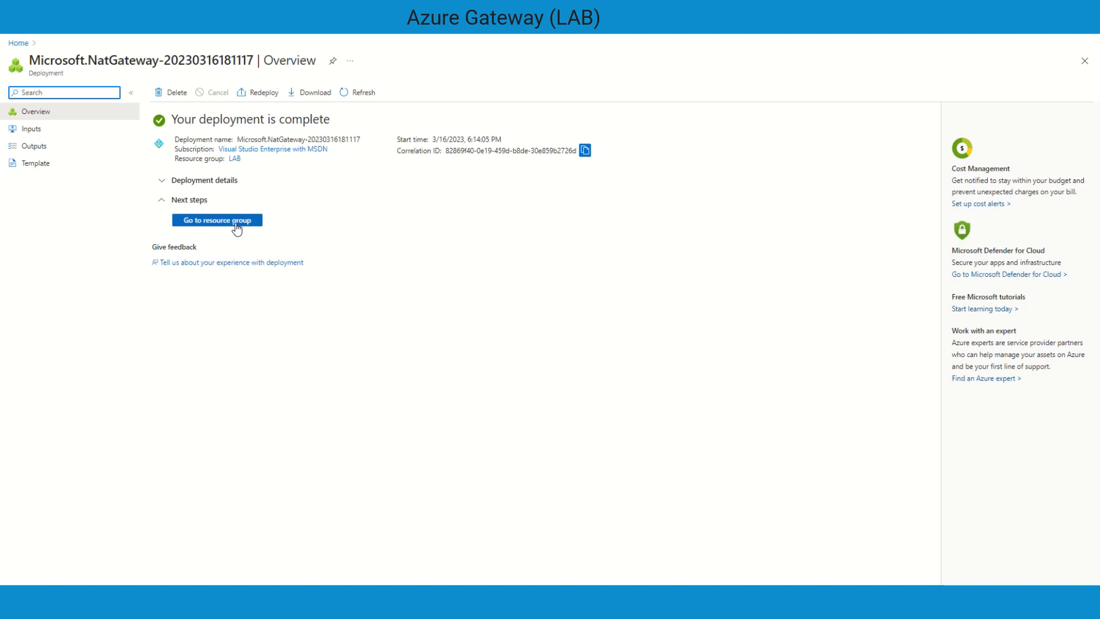
click(218, 220)
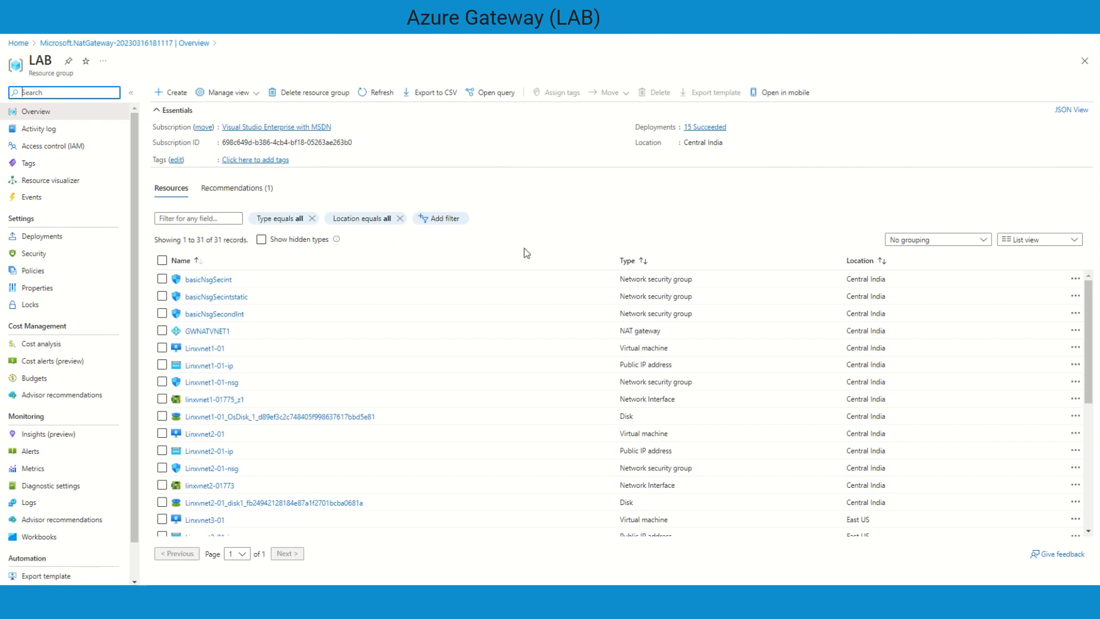
mouse_move(264, 334)
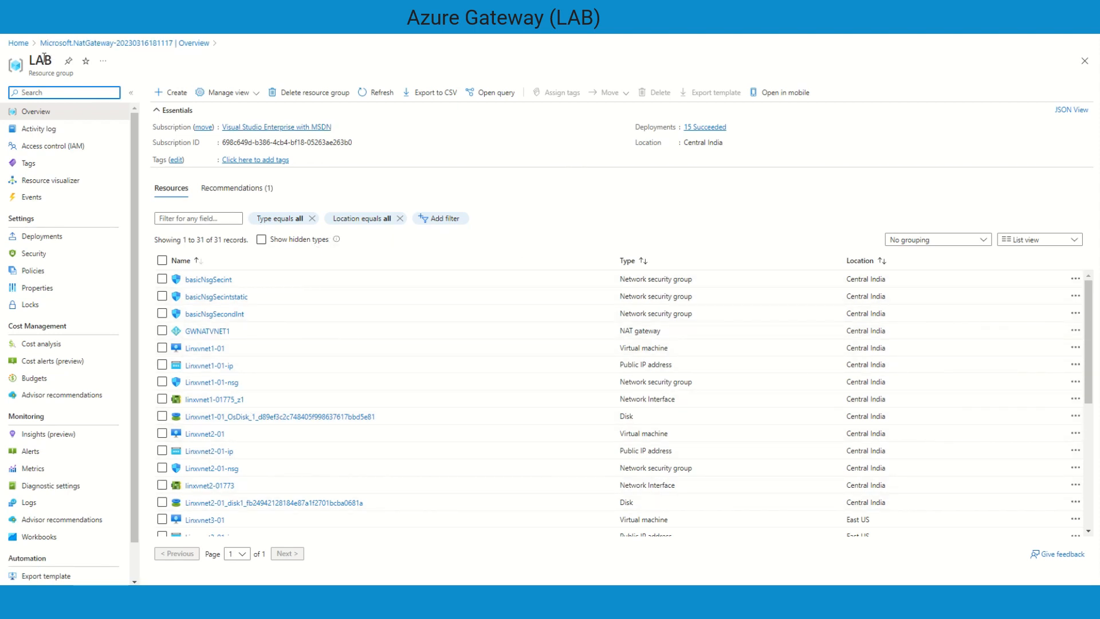
mouse_move(29, 59)
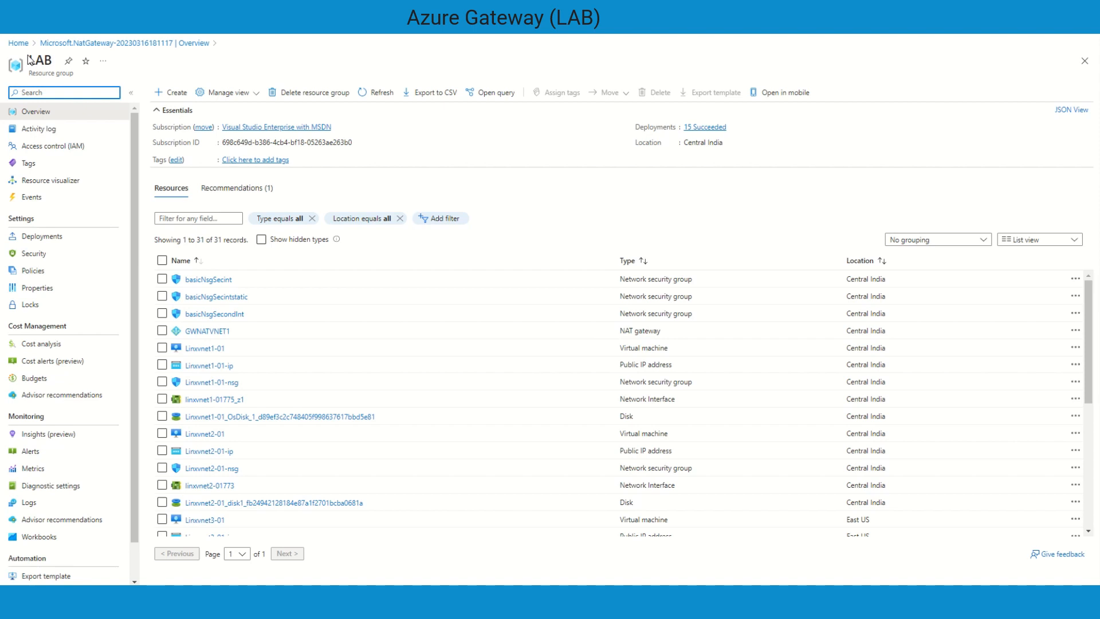
- Return to Home and open the NAT gateways list showing GWNATVNET1
click(19, 43)
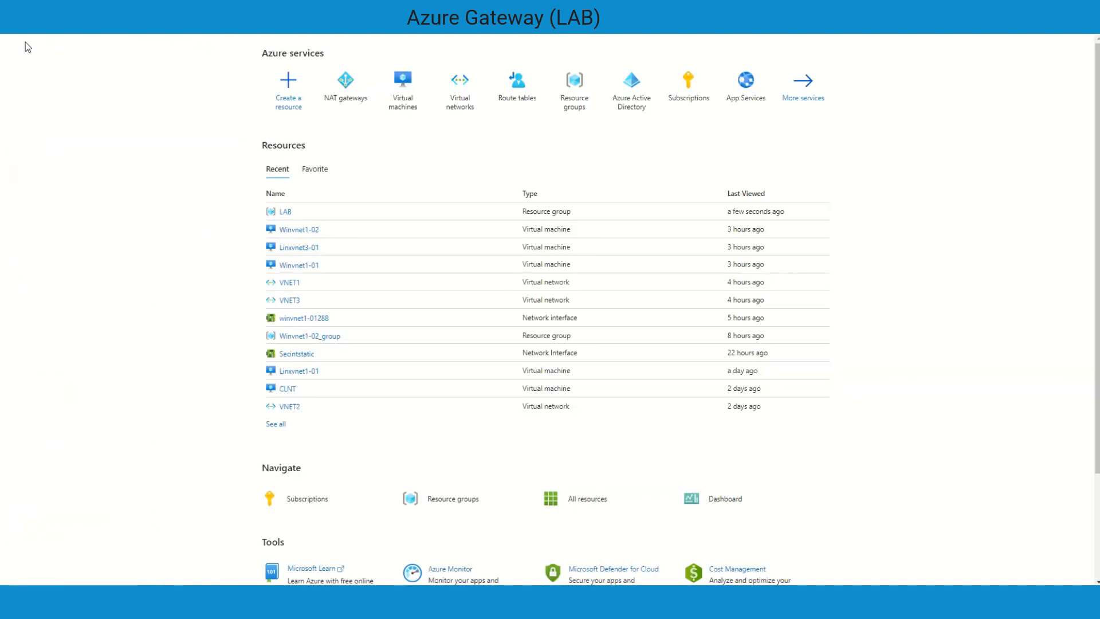
click(344, 79)
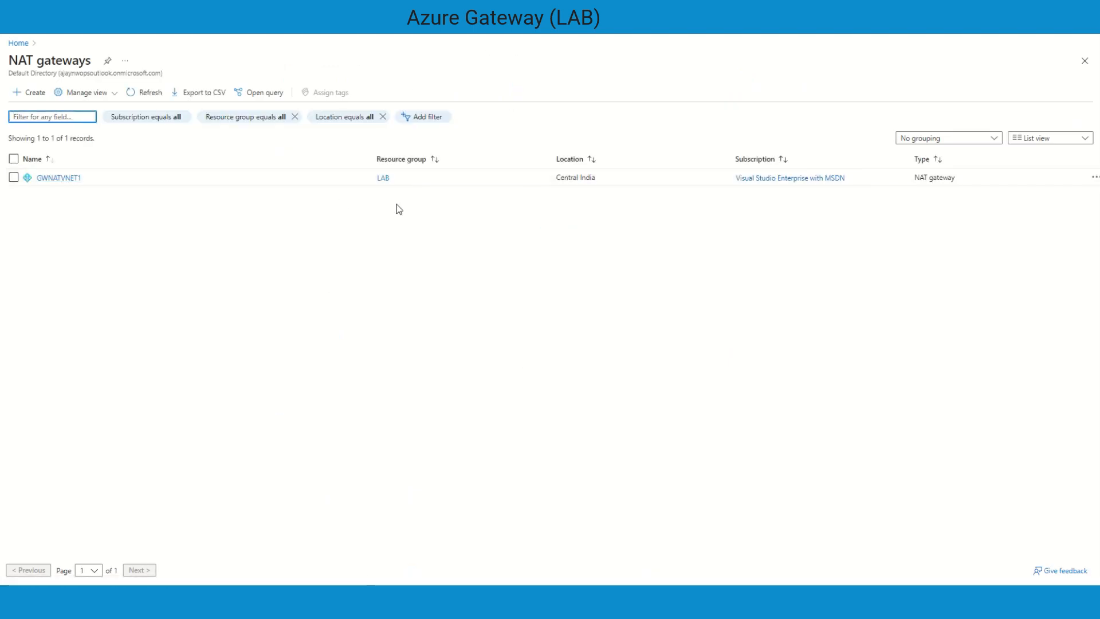
mouse_move(413, 195)
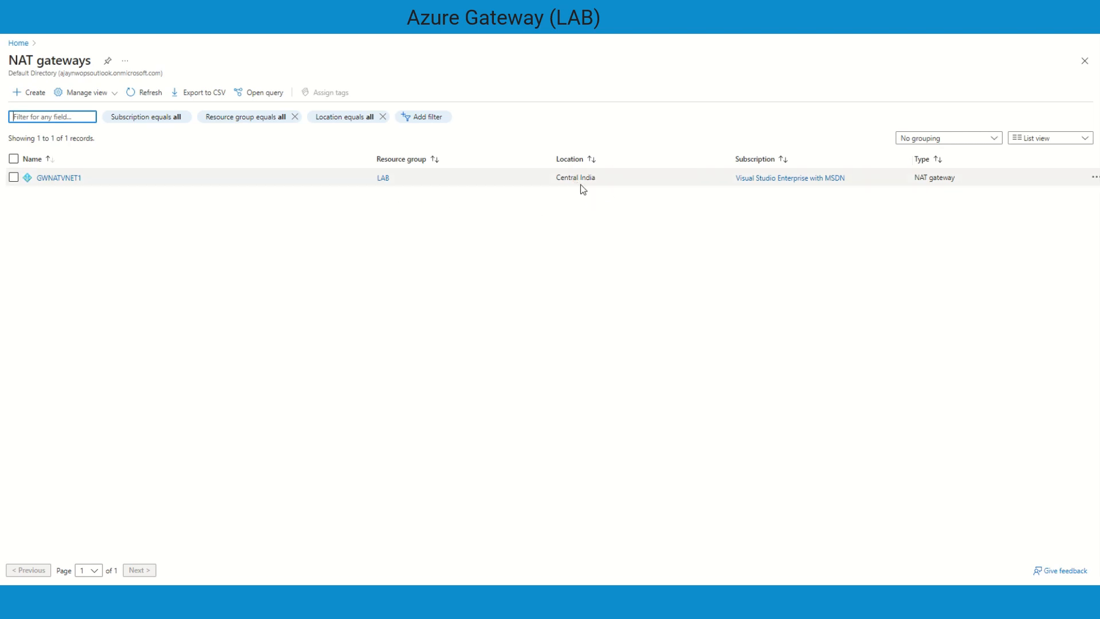
mouse_move(962, 183)
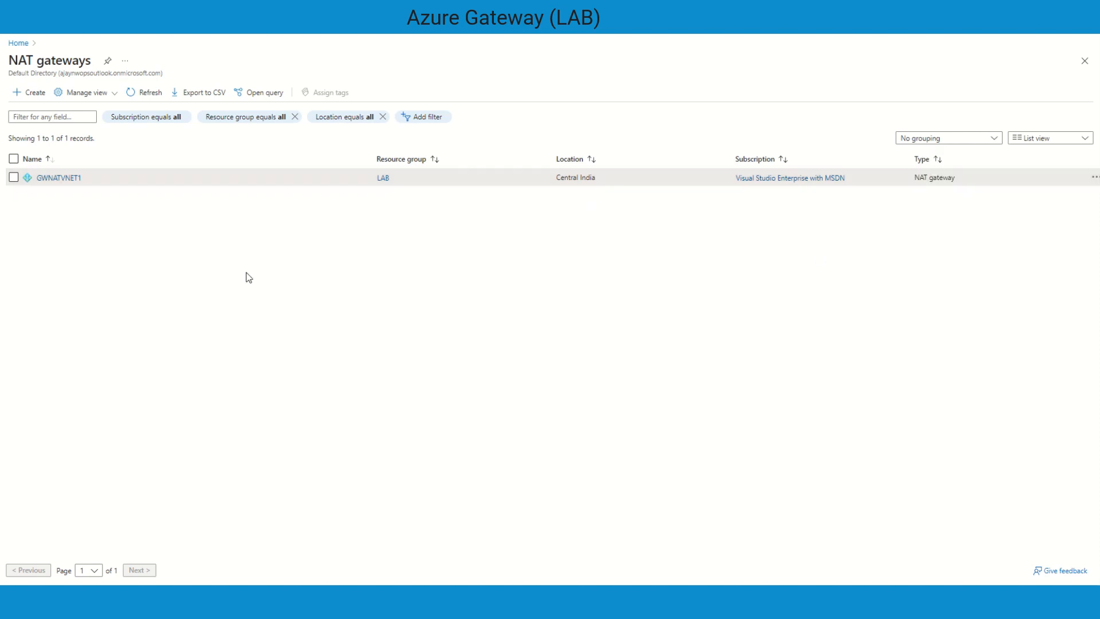
- Open GWNATVNET1's Overview showing VNET1, one subnet and one public IP
click(56, 177)
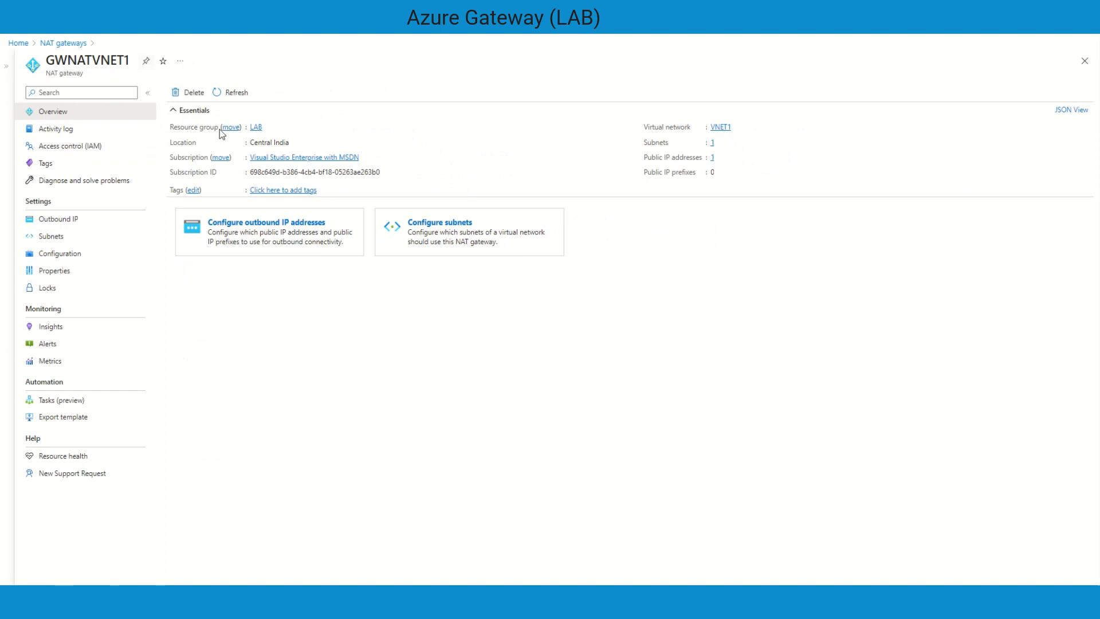
mouse_move(634, 251)
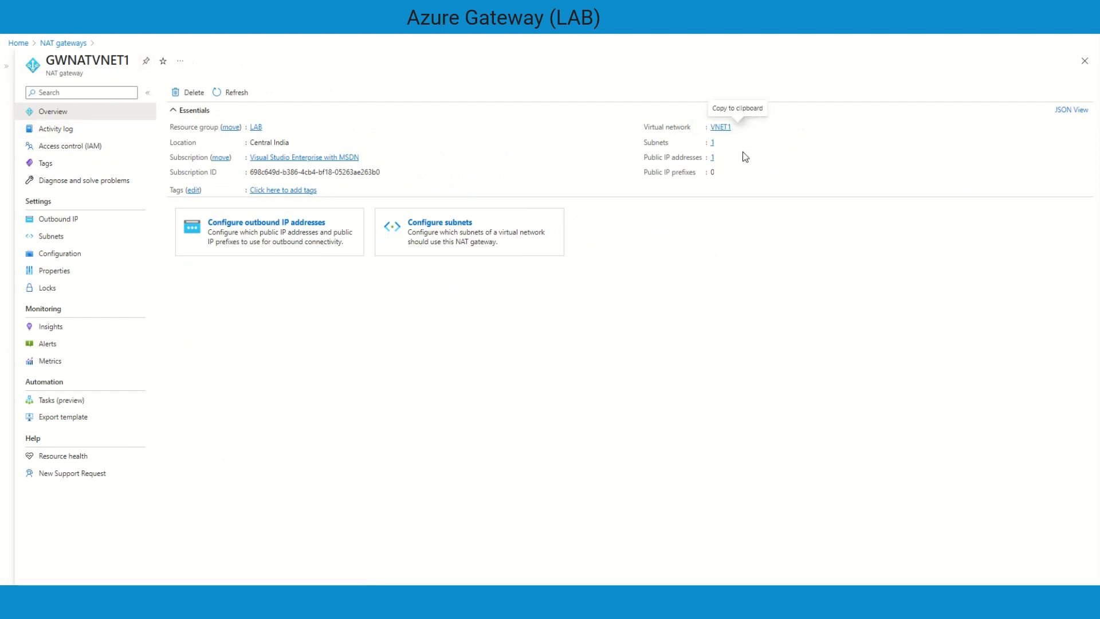
mouse_move(736, 231)
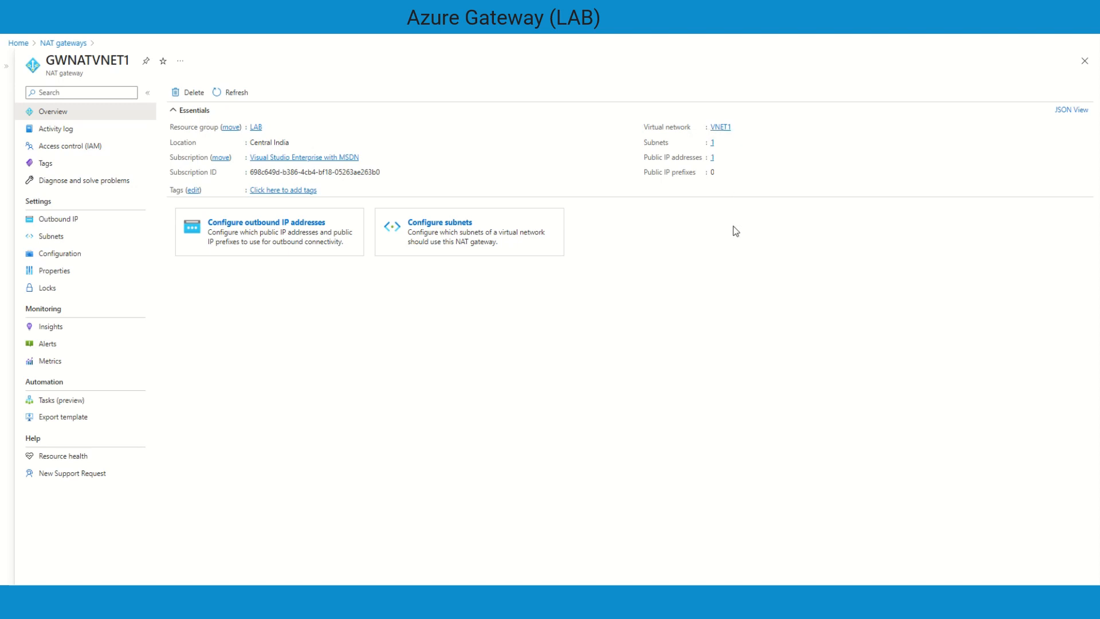
mouse_move(470, 334)
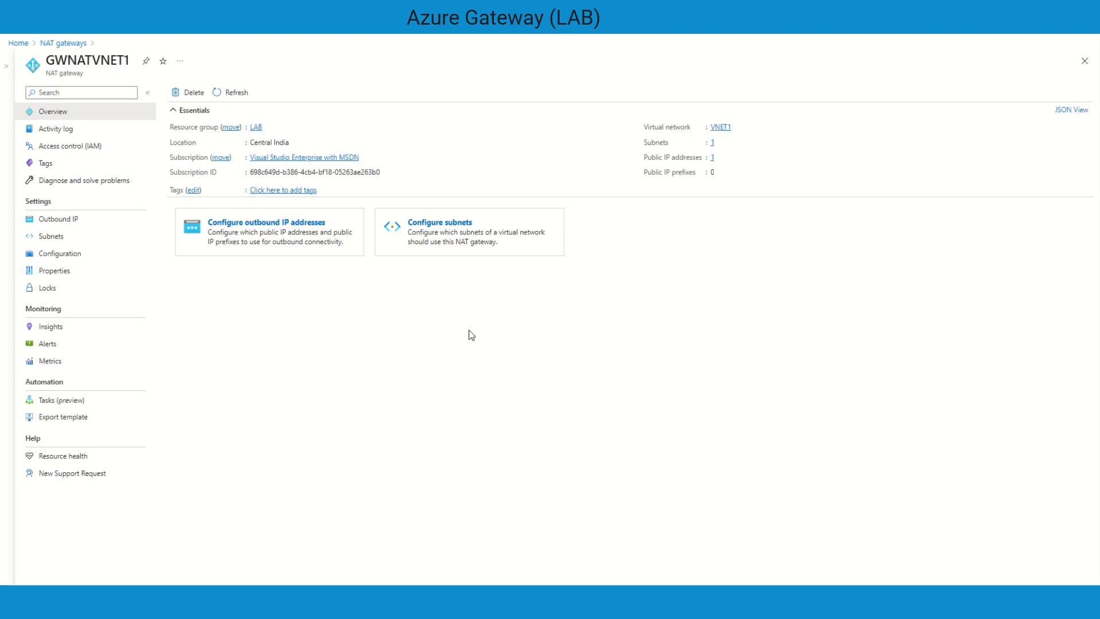
mouse_move(393, 343)
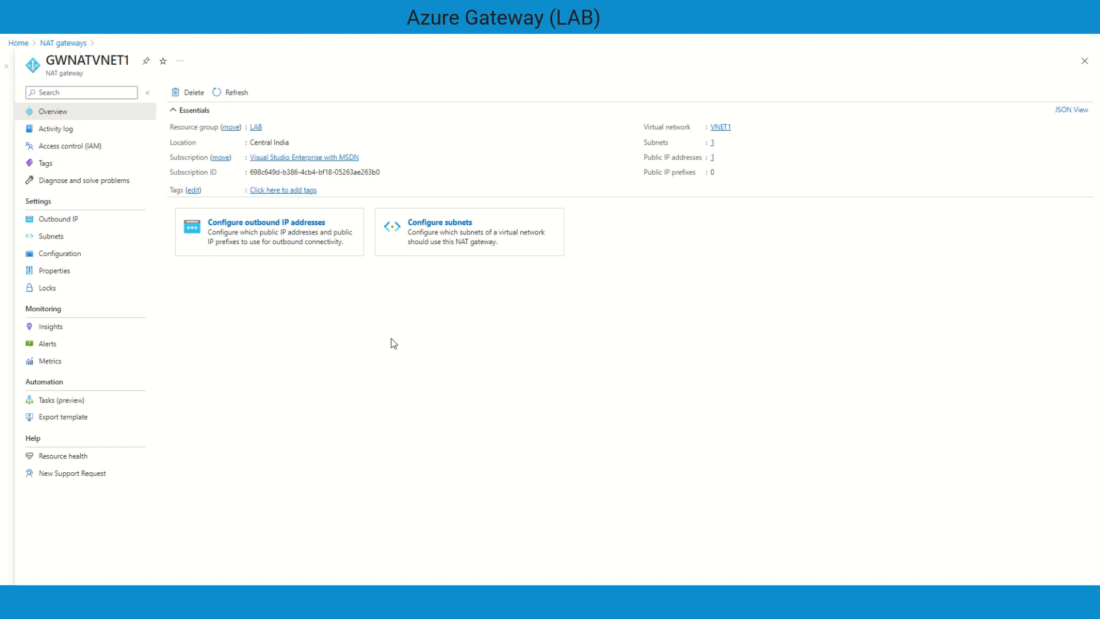
mouse_move(758, 218)
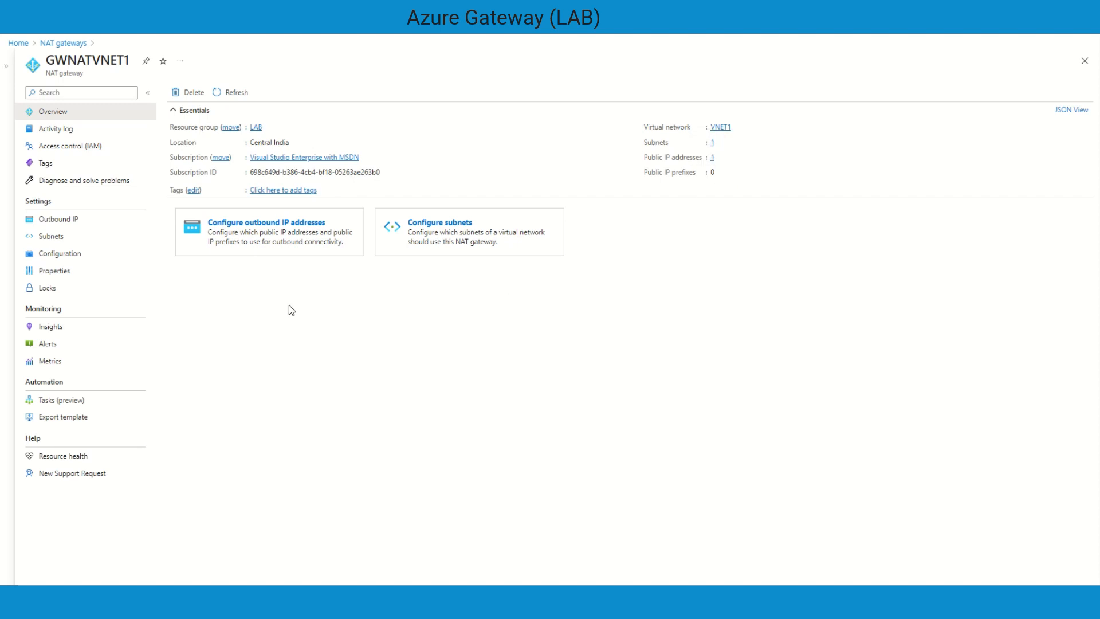
click(47, 219)
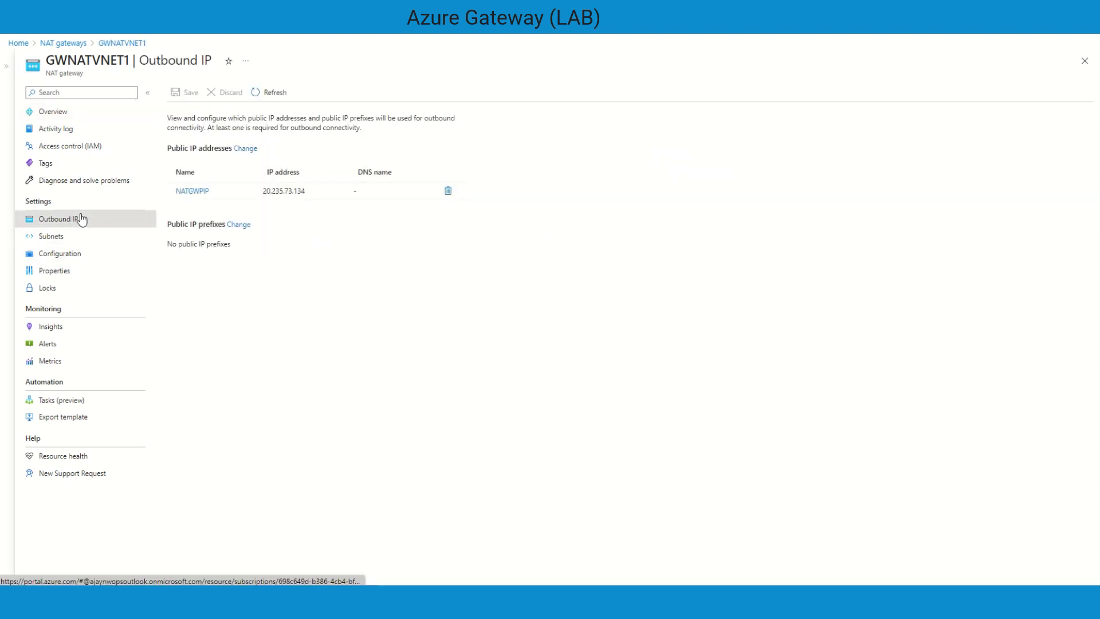
mouse_move(240, 220)
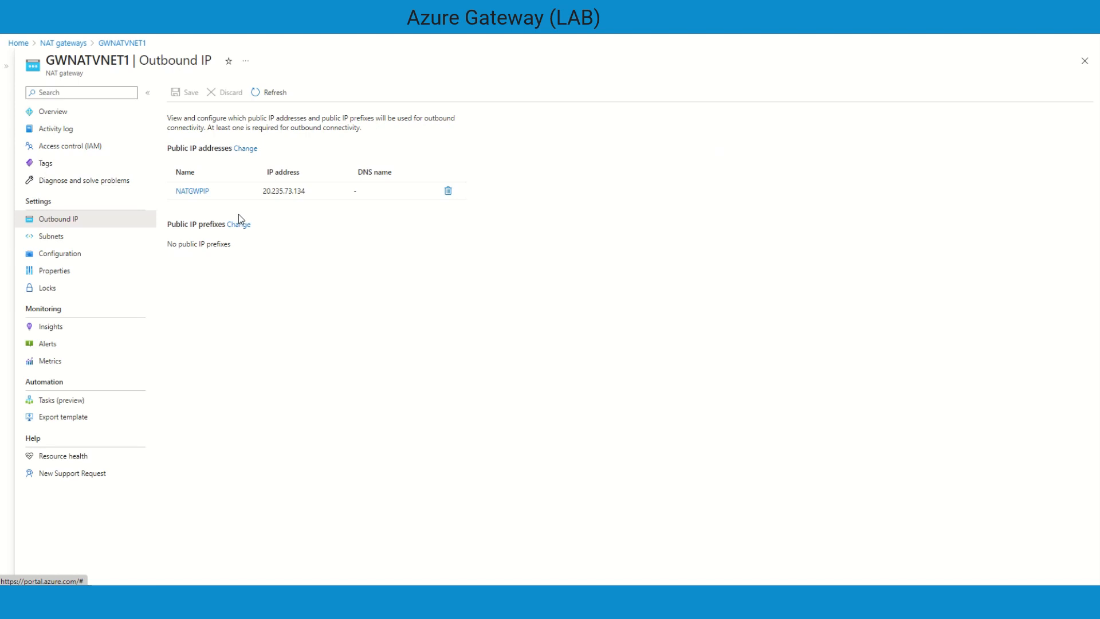
mouse_move(300, 220)
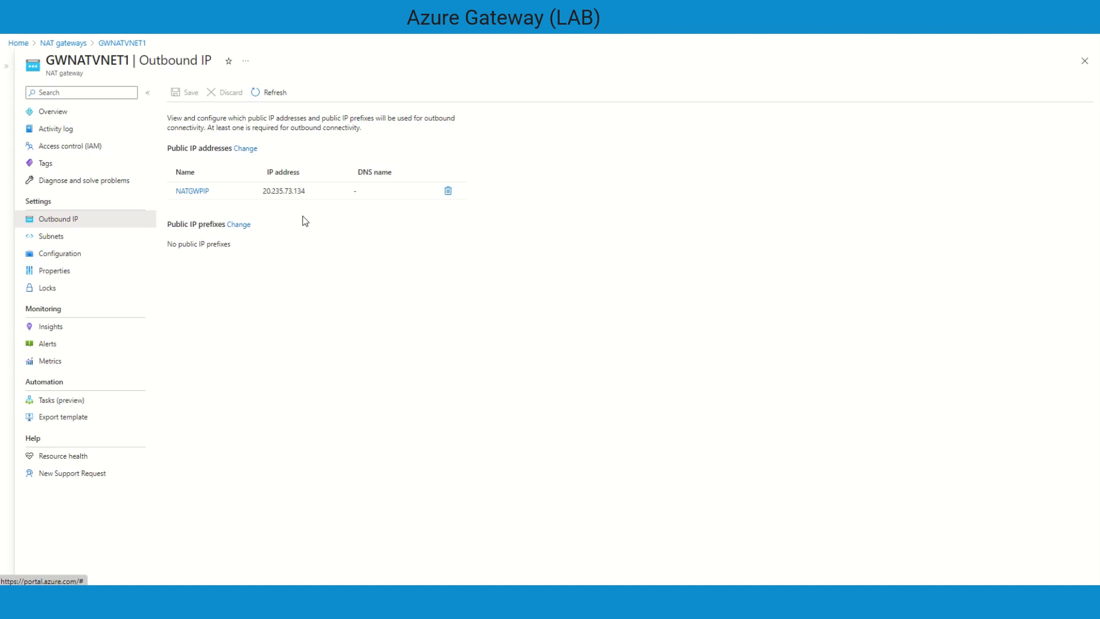
mouse_move(296, 230)
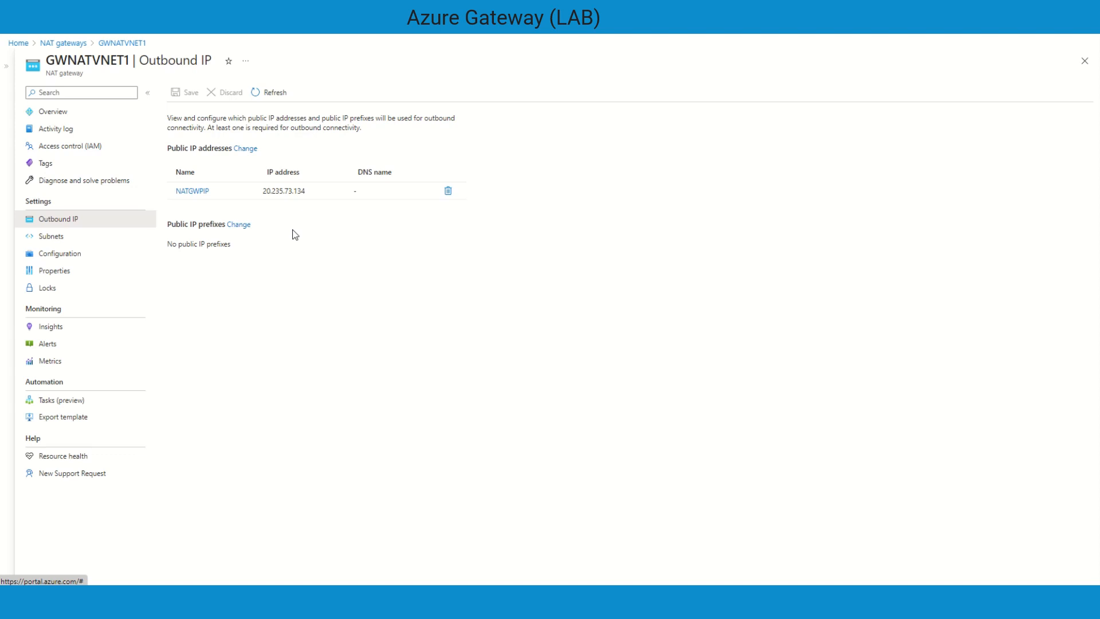
mouse_move(220, 284)
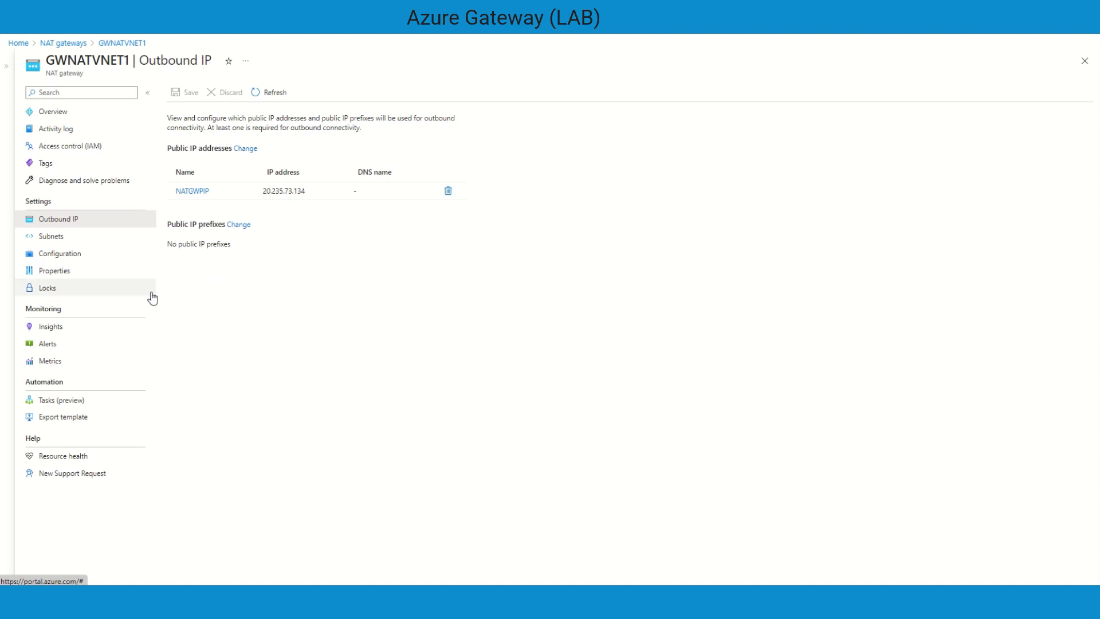
mouse_move(19, 53)
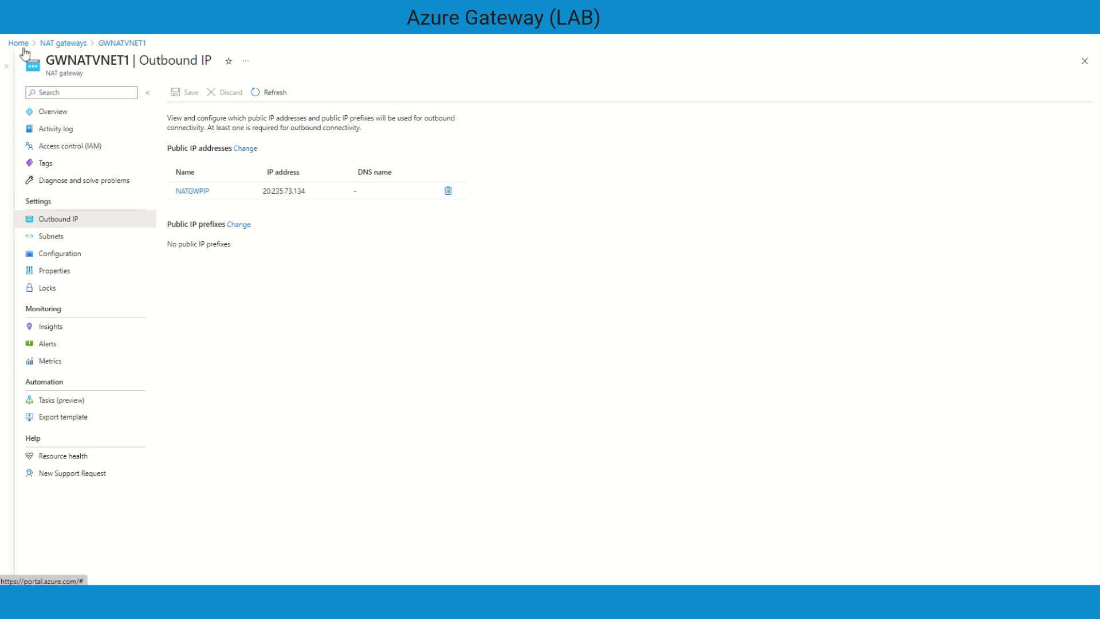
- Show effective routes for Winvnet1-01's network interface winvnet1-01288, including 0.0.0.0/0 to Internet
click(18, 43)
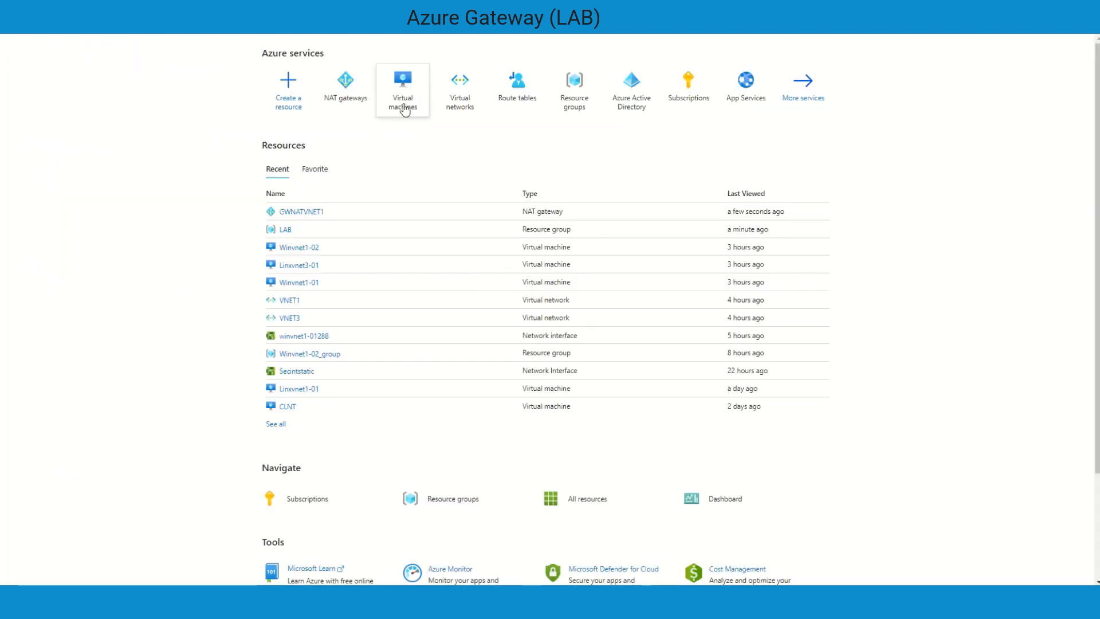
click(402, 79)
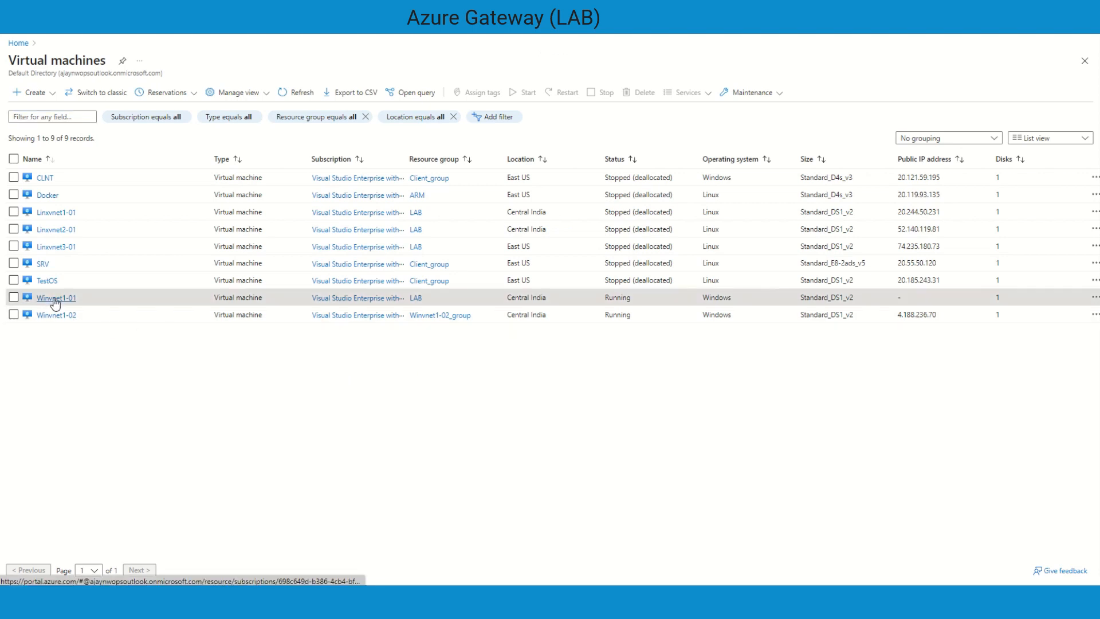
click(49, 297)
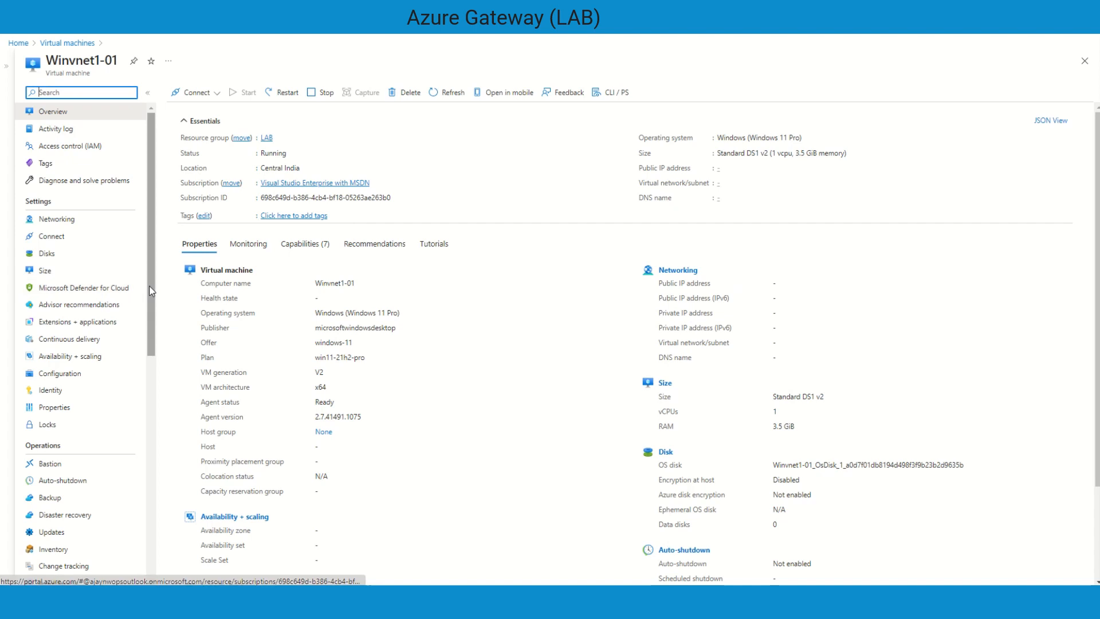
click(56, 219)
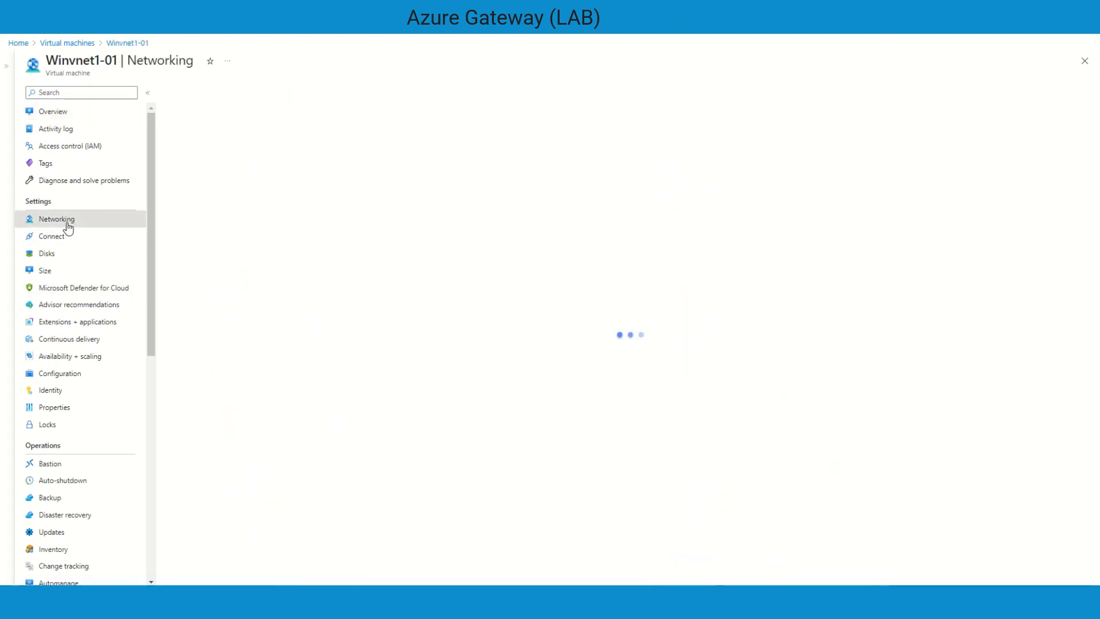
click(56, 219)
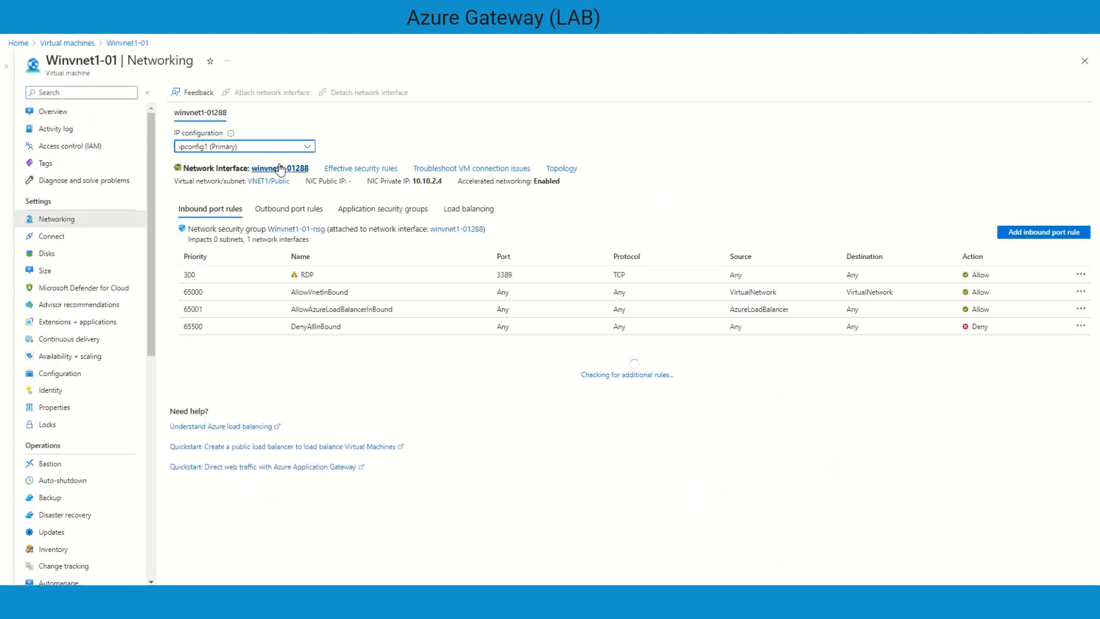
click(280, 168)
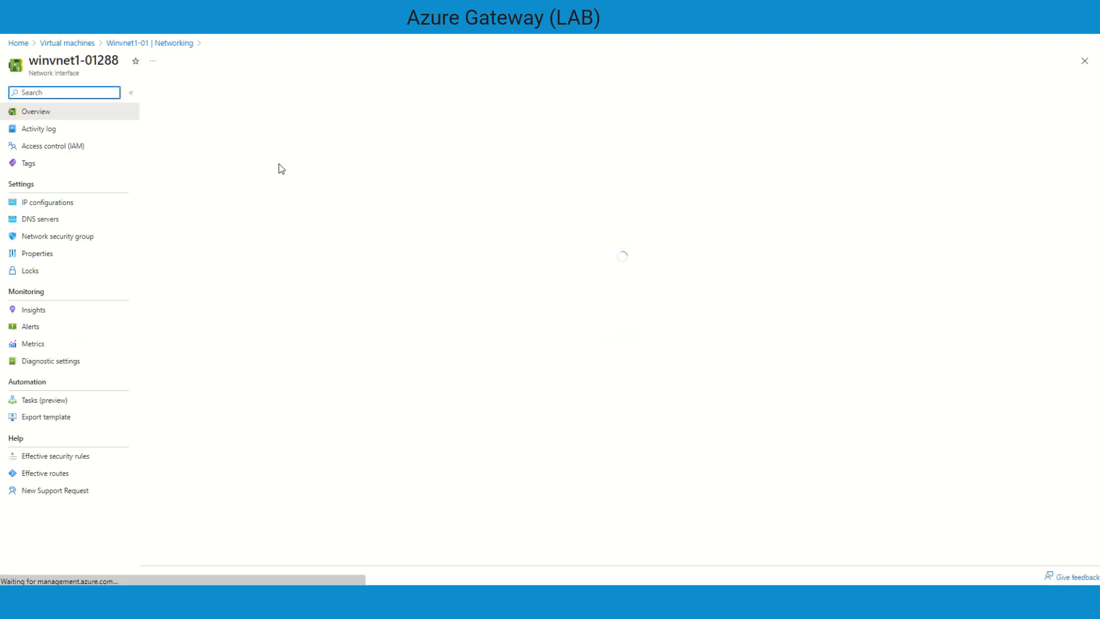
click(43, 473)
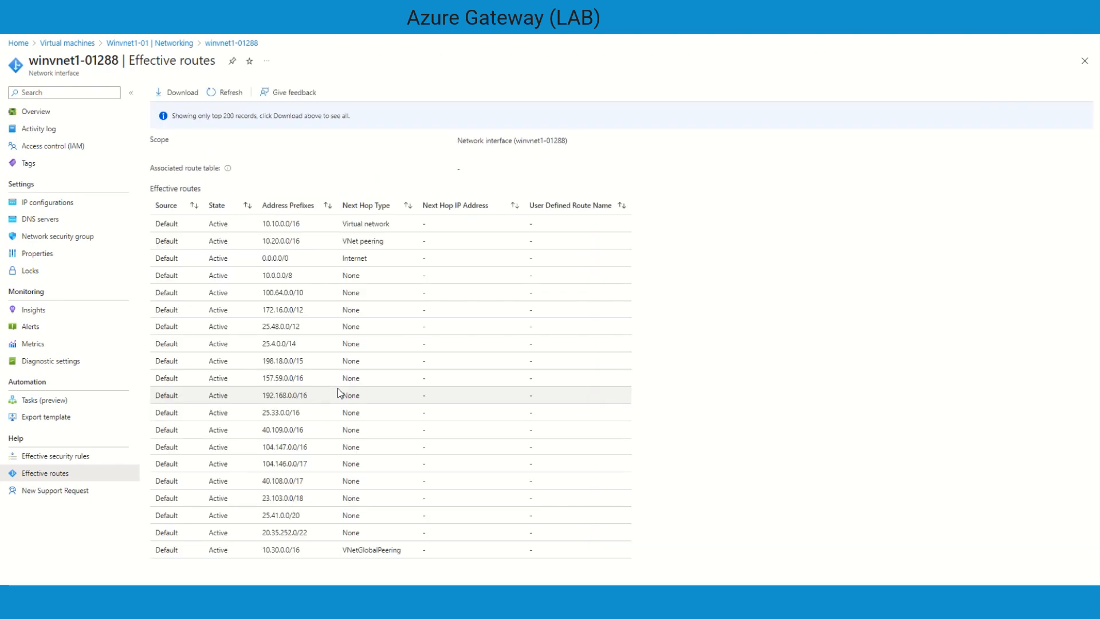
mouse_move(439, 309)
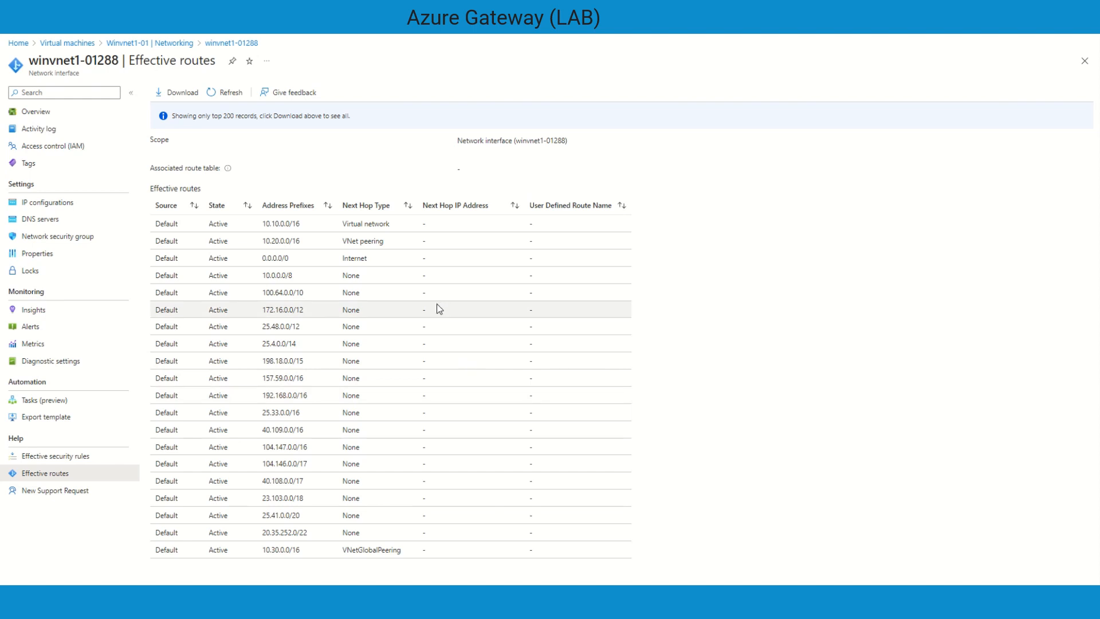
mouse_move(437, 387)
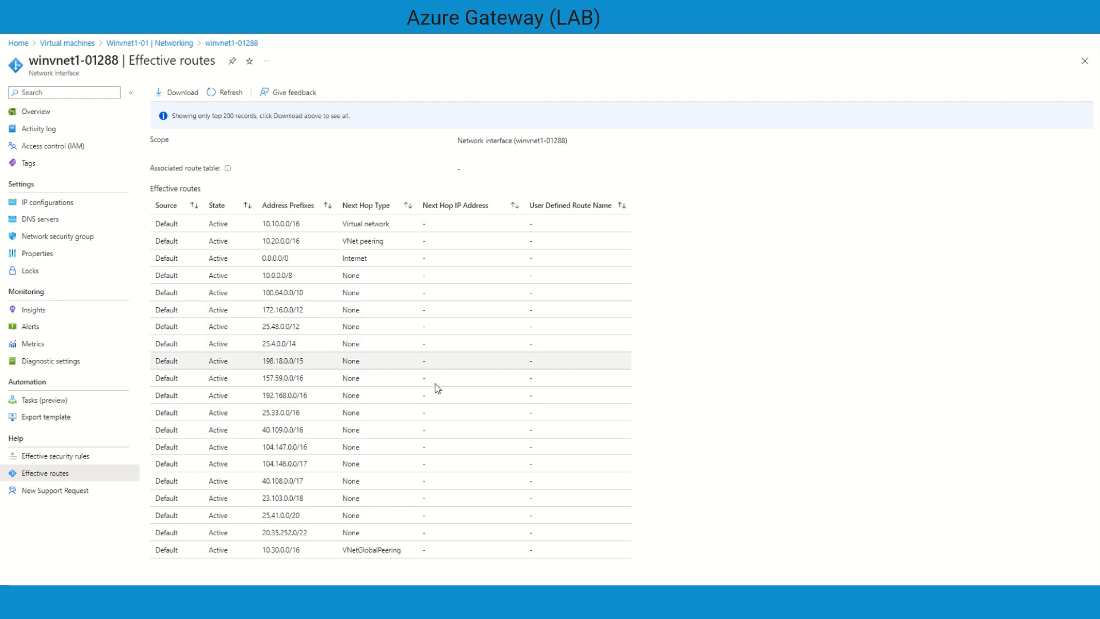
mouse_move(429, 309)
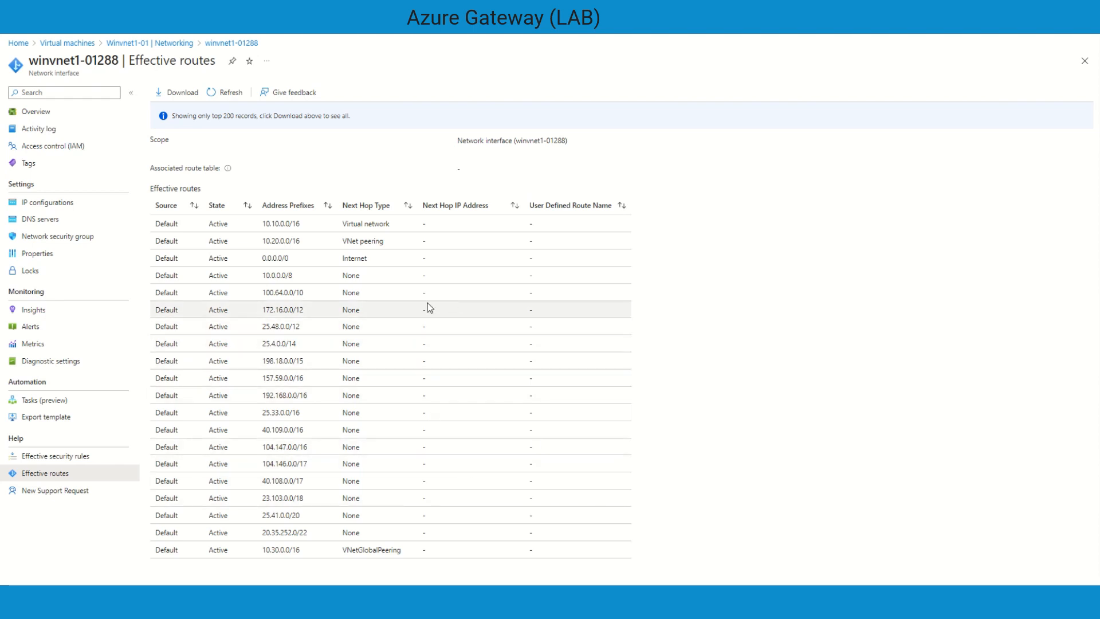
mouse_move(125, 261)
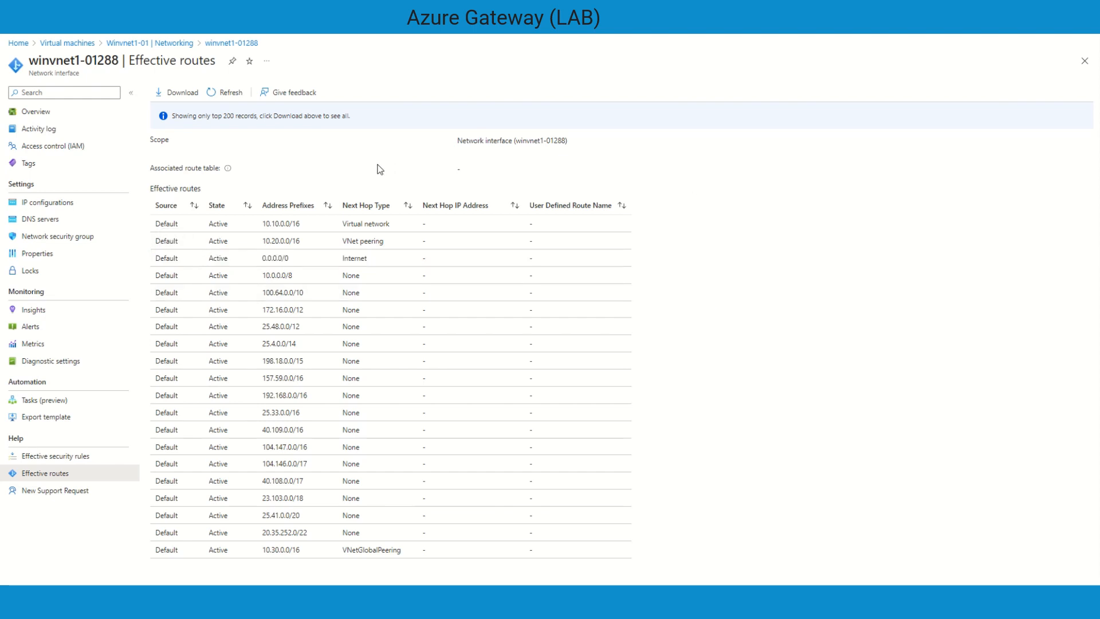
mouse_move(374, 167)
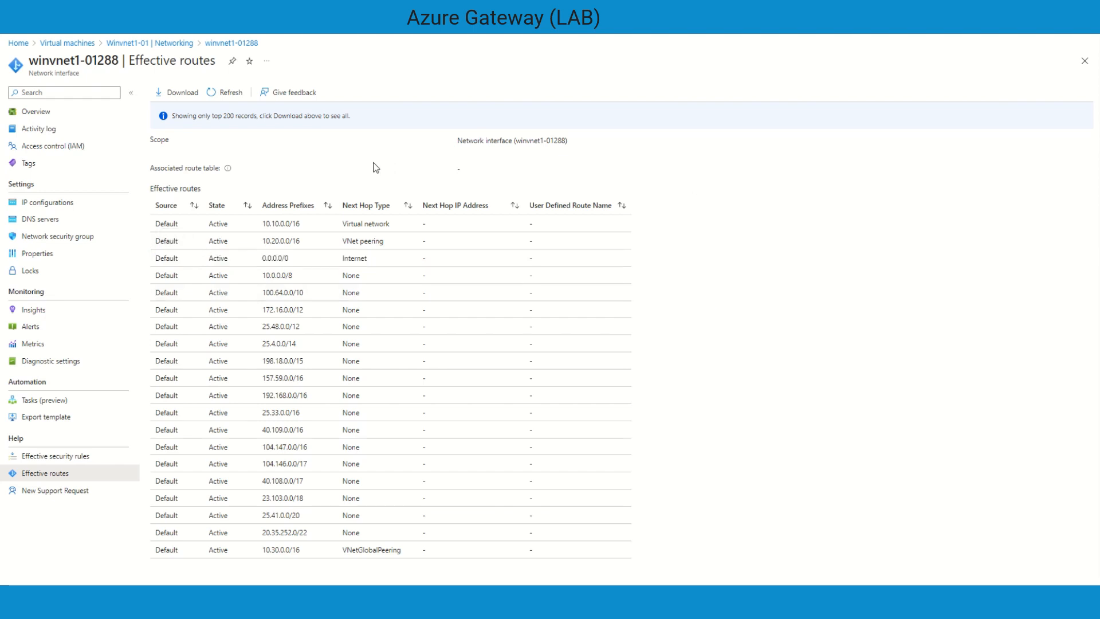
mouse_move(411, 183)
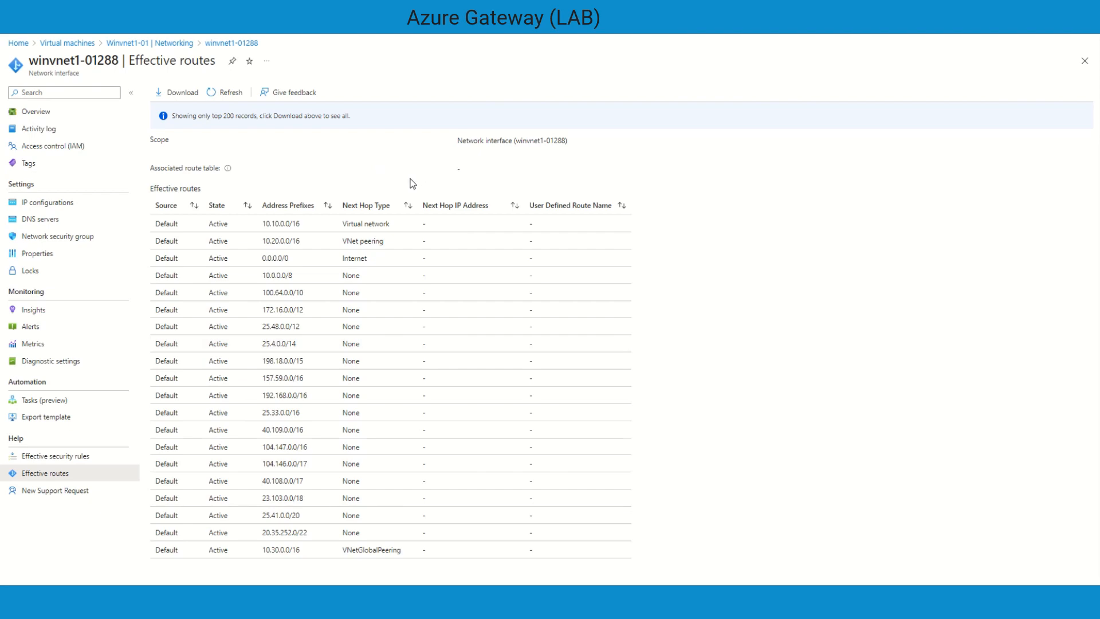
mouse_move(429, 153)
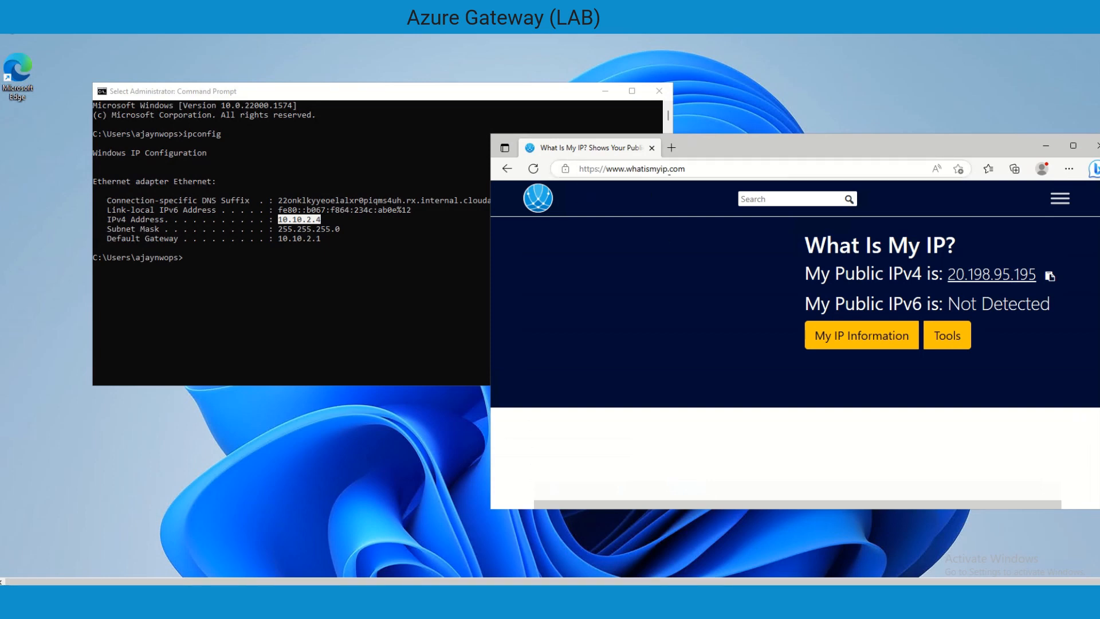
- Check the VM's current public IPv4 (20.198.95.195) on whatismyip.com and open a new tab
click(654, 168)
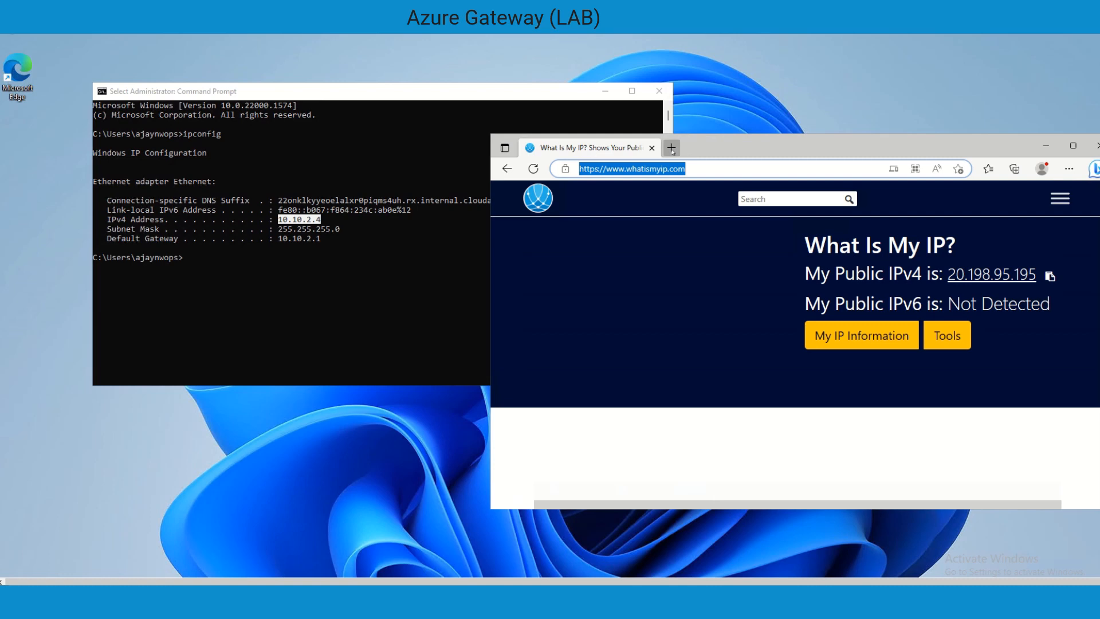
click(671, 147)
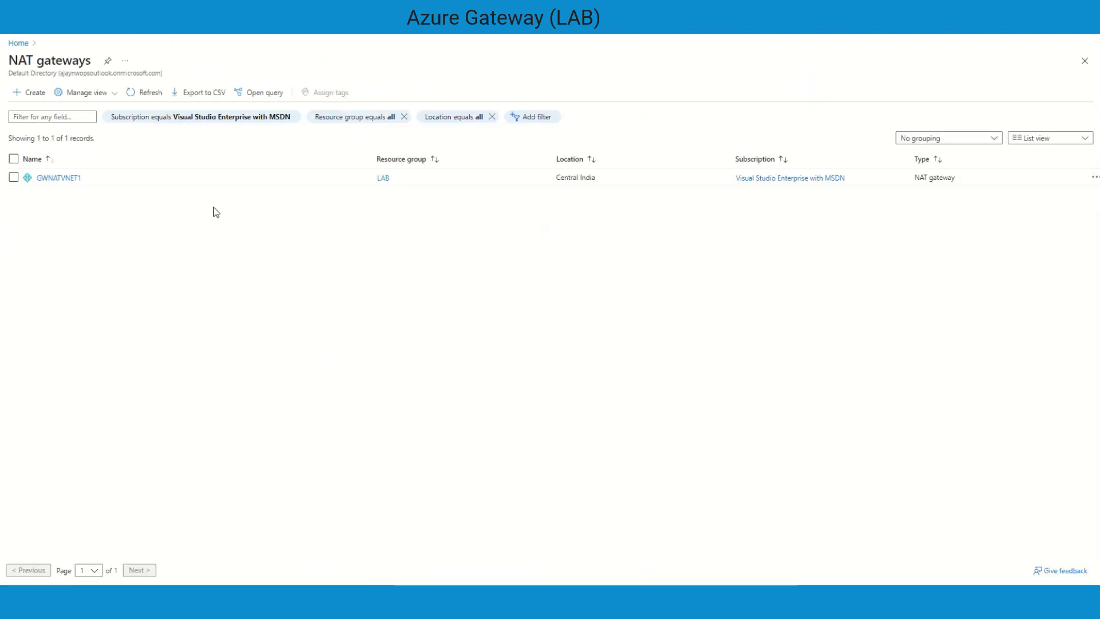
- Open the GWNATVNET1 NAT gateway and view its Subnets page
click(56, 177)
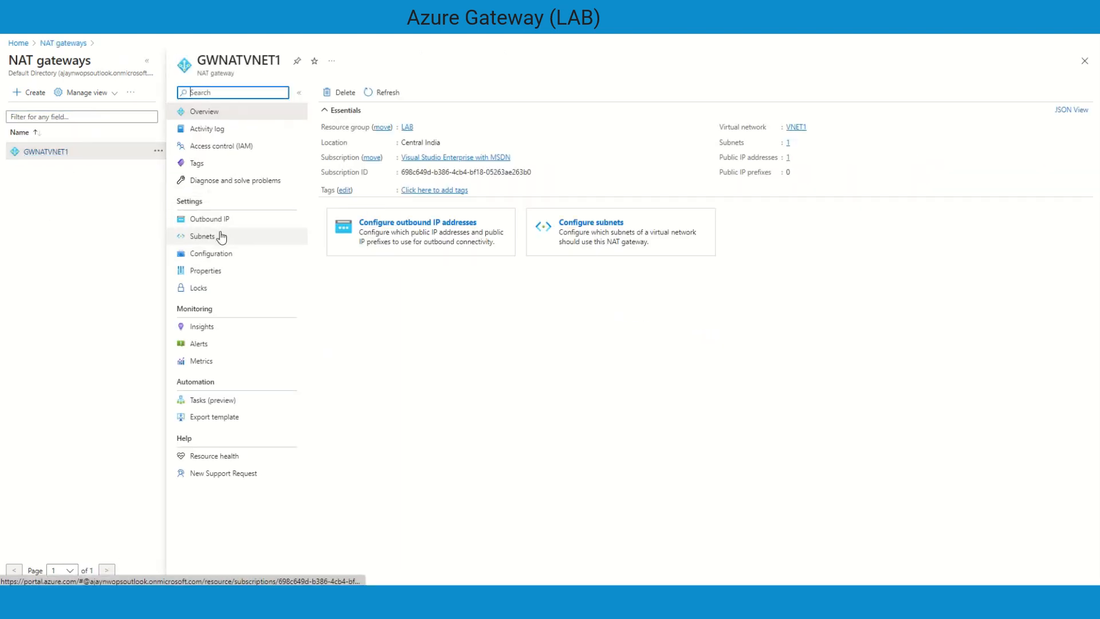
click(208, 218)
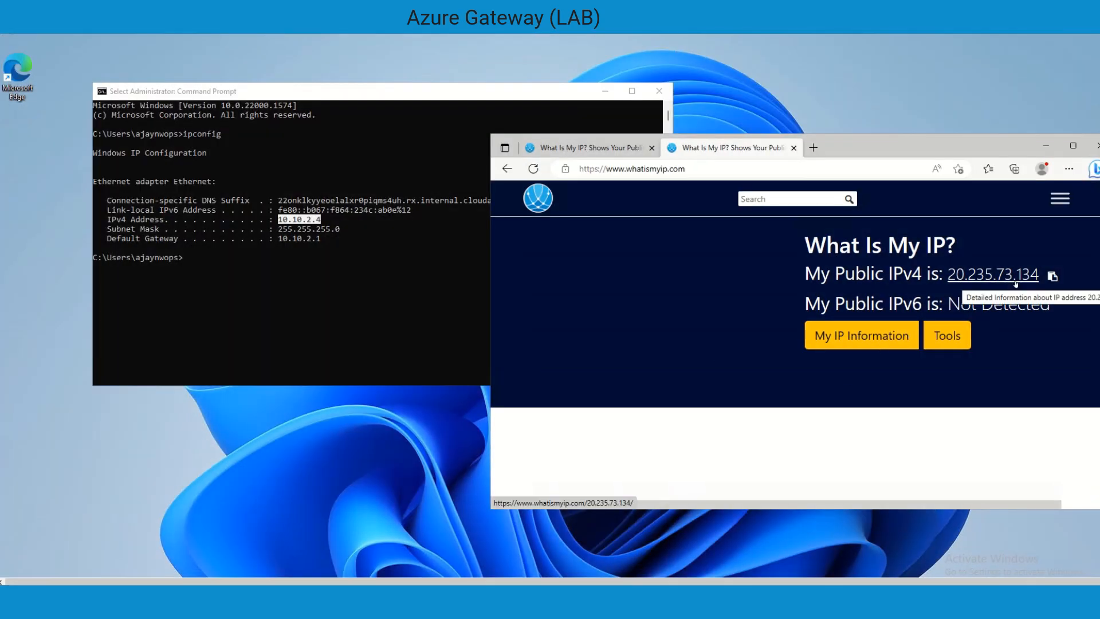
mouse_move(676, 235)
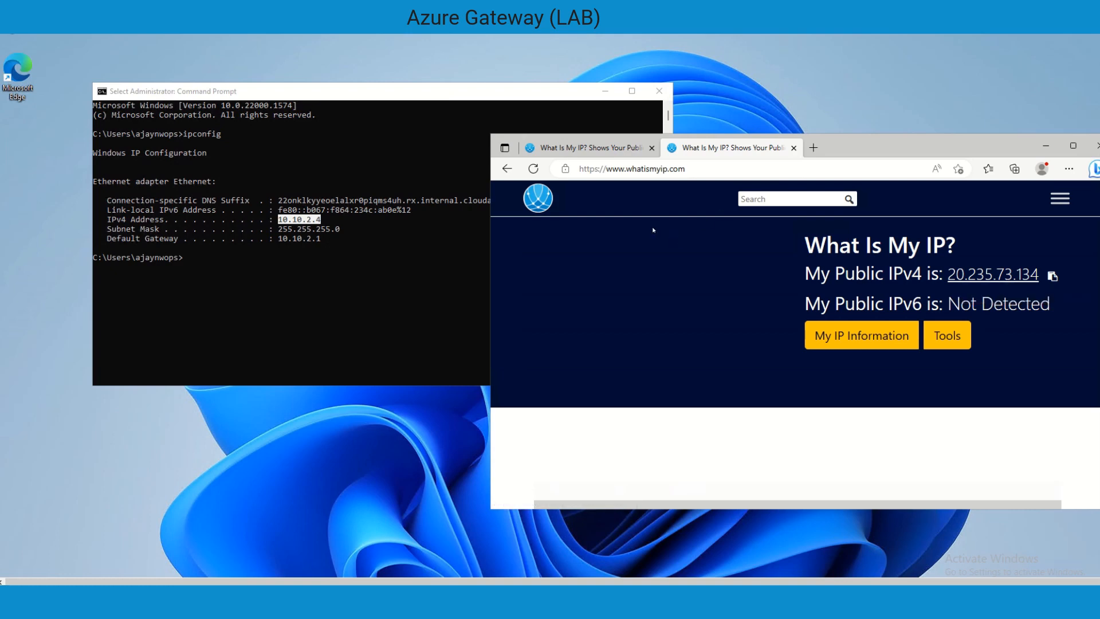
mouse_move(578, 219)
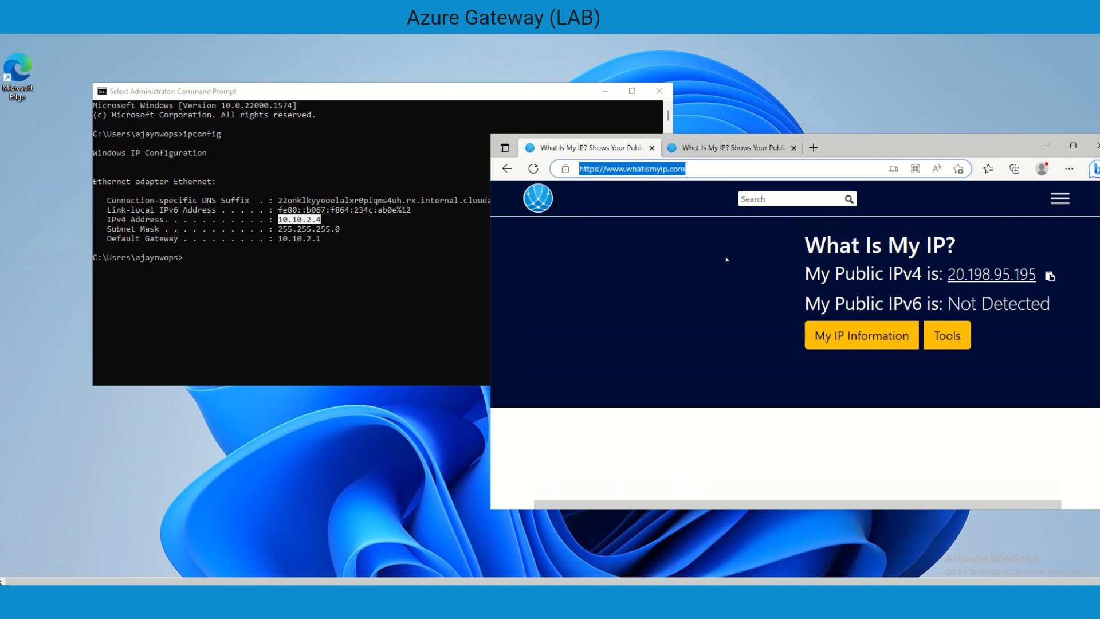
mouse_move(1004, 291)
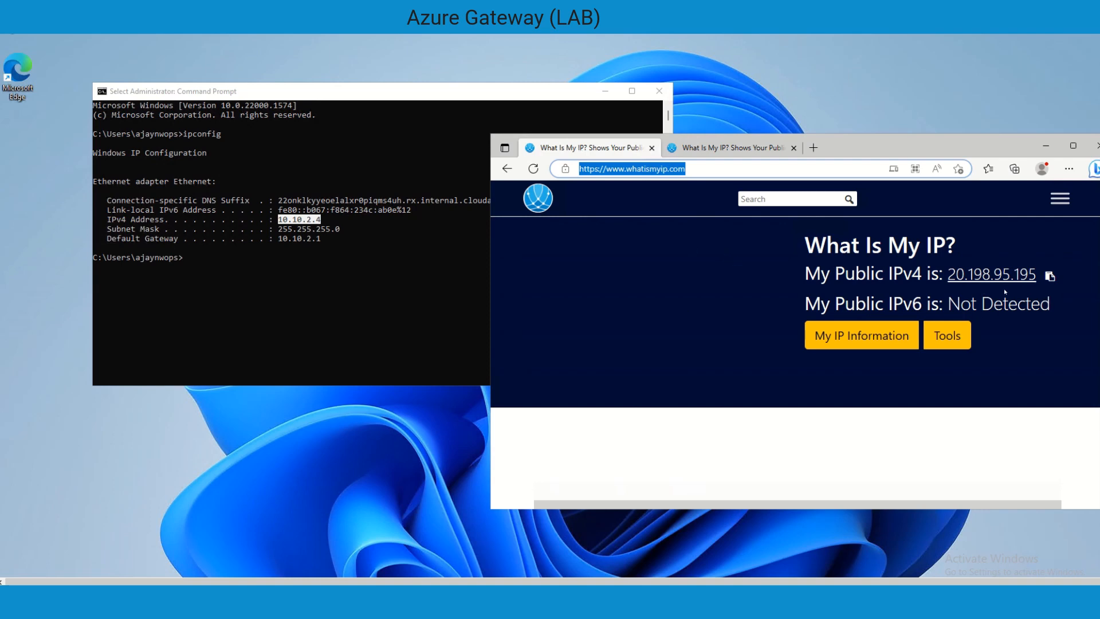
mouse_move(989, 286)
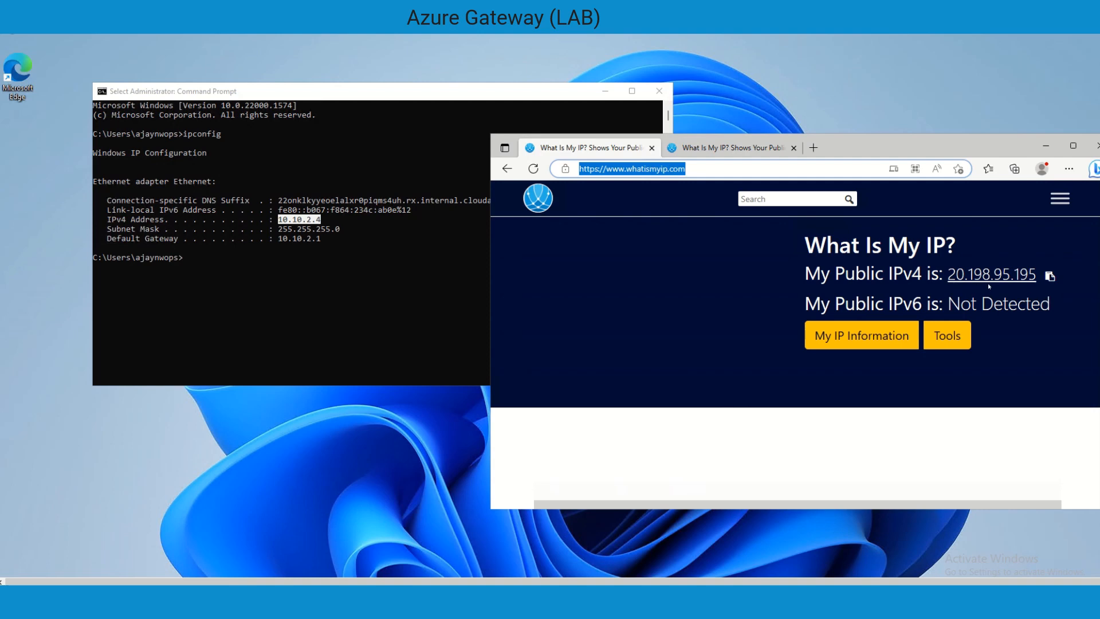